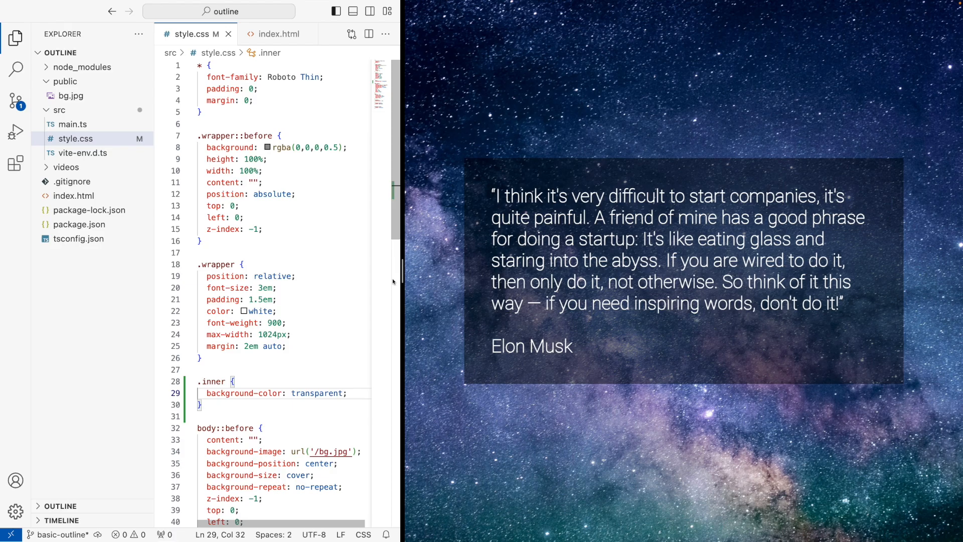
mouse_move(281, 389)
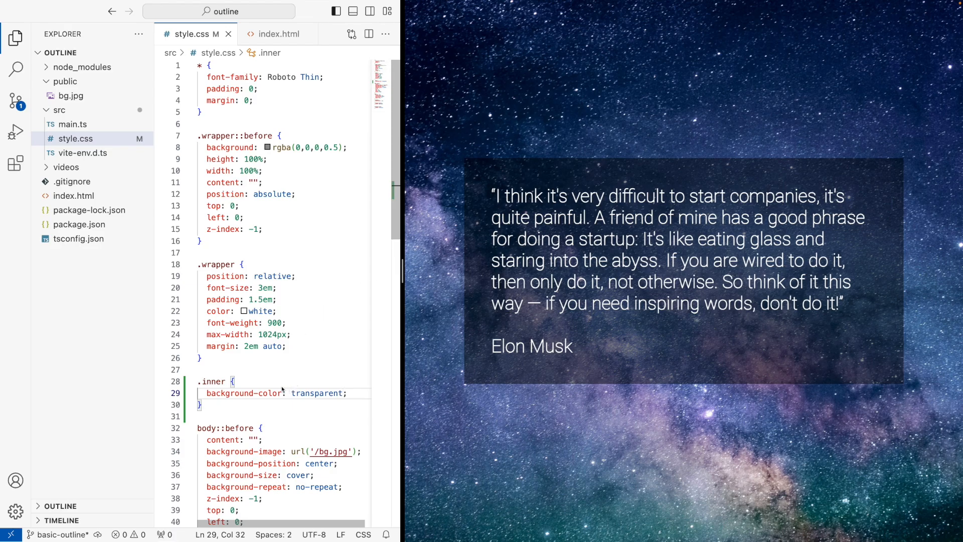
mouse_move(498, 184)
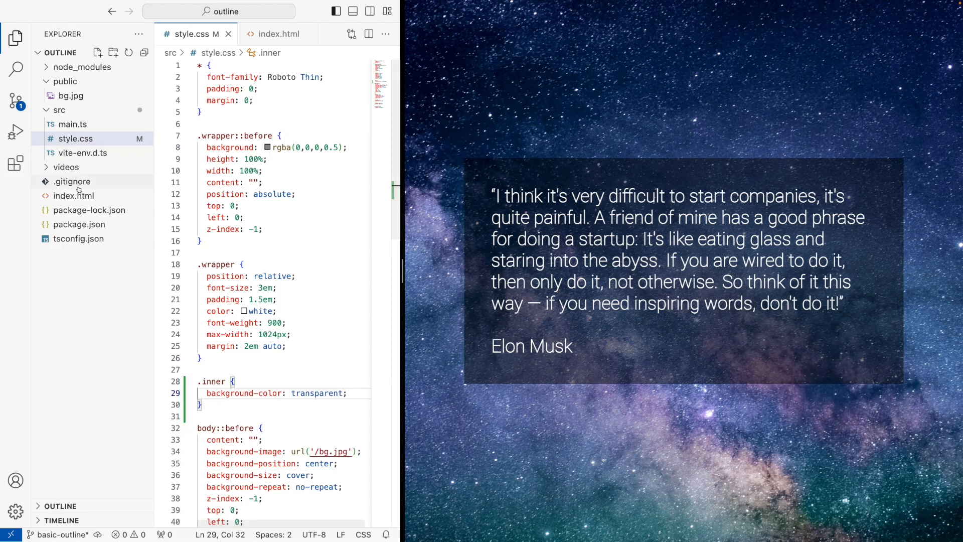
- Point out the wrapper div in the page markup, then return to the stylesheet
left_click(276, 33)
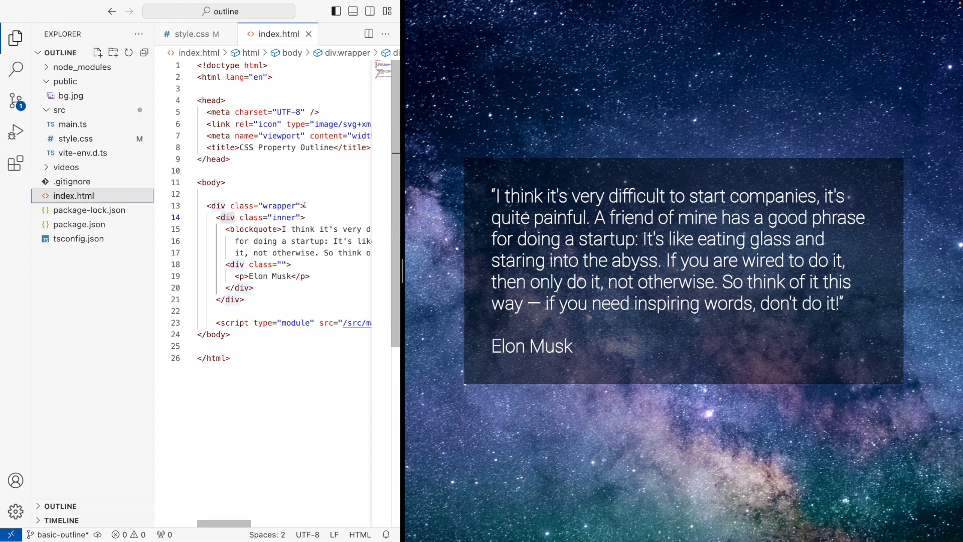
left_click(251, 205)
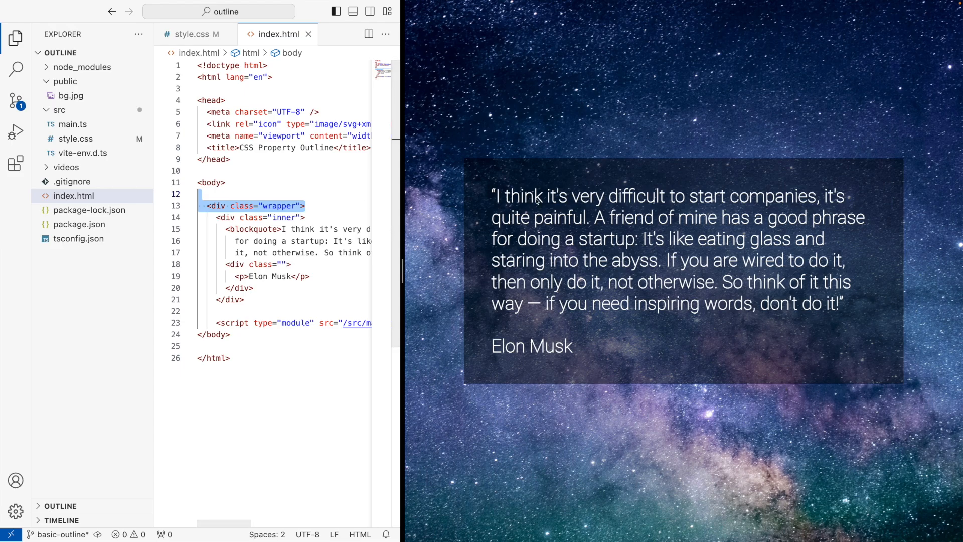
mouse_move(500, 276)
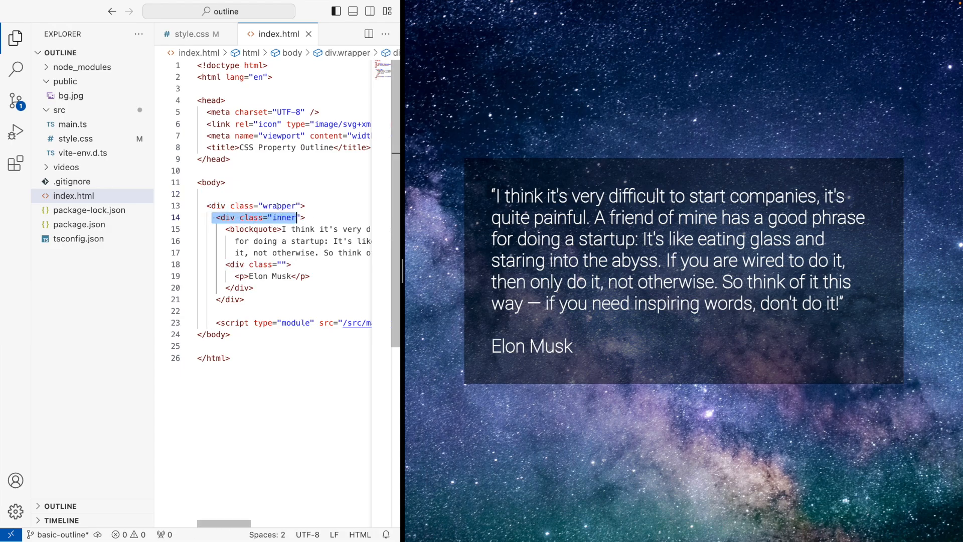
left_click(195, 34)
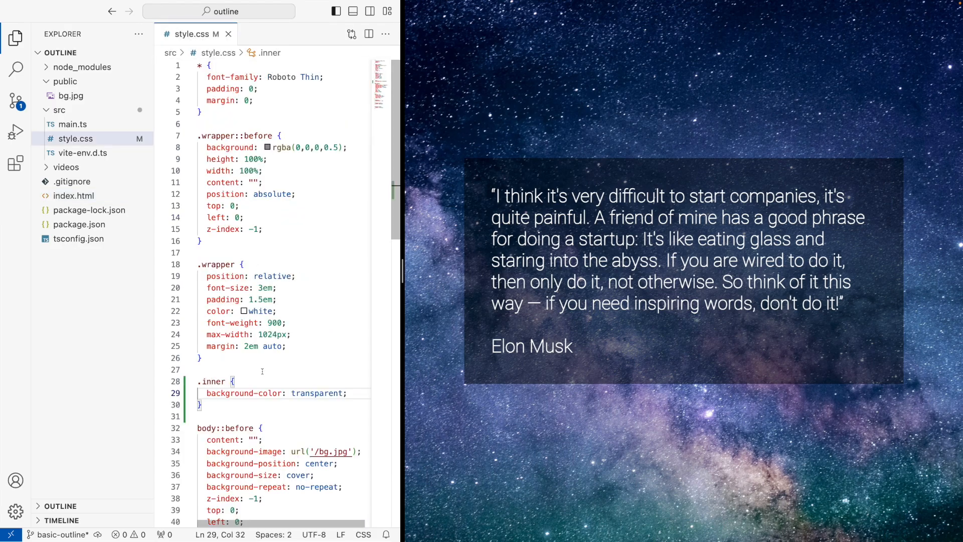
- Replace the .inner background value 'transparent' with 'orange'
double_click(316, 393)
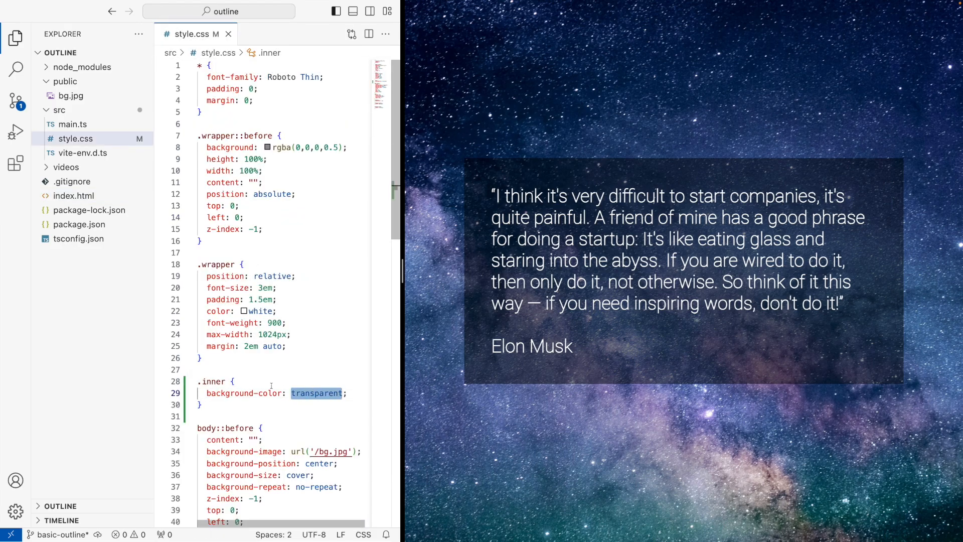
type("or")
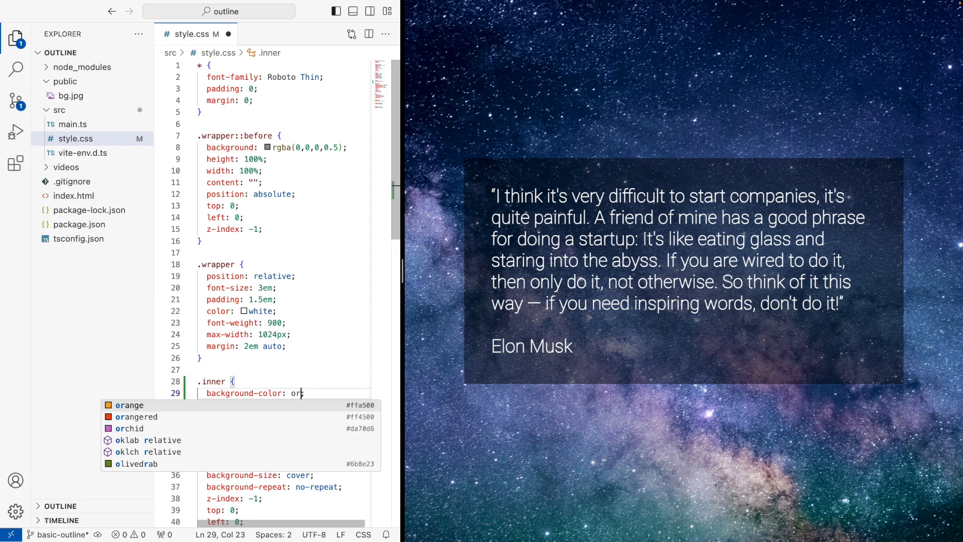
left_click(129, 404)
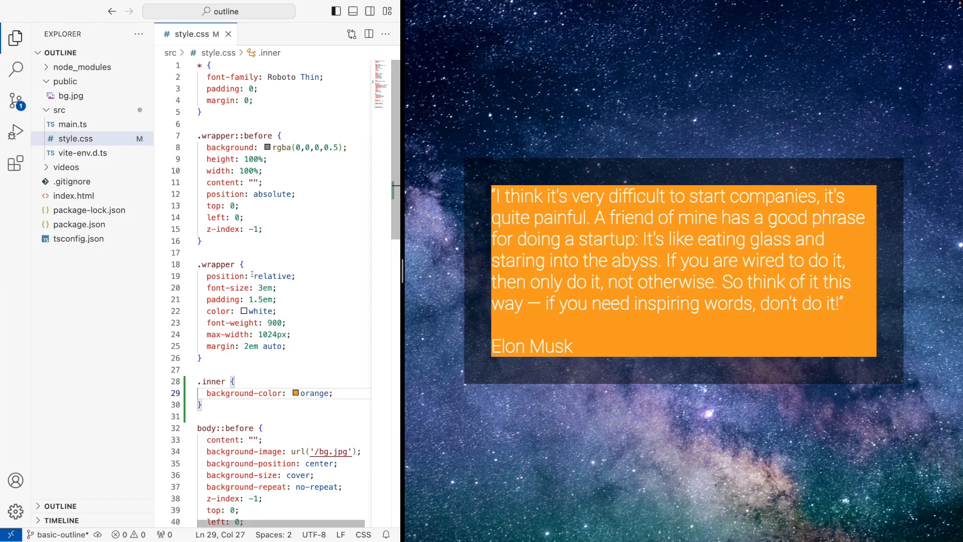
type("bac")
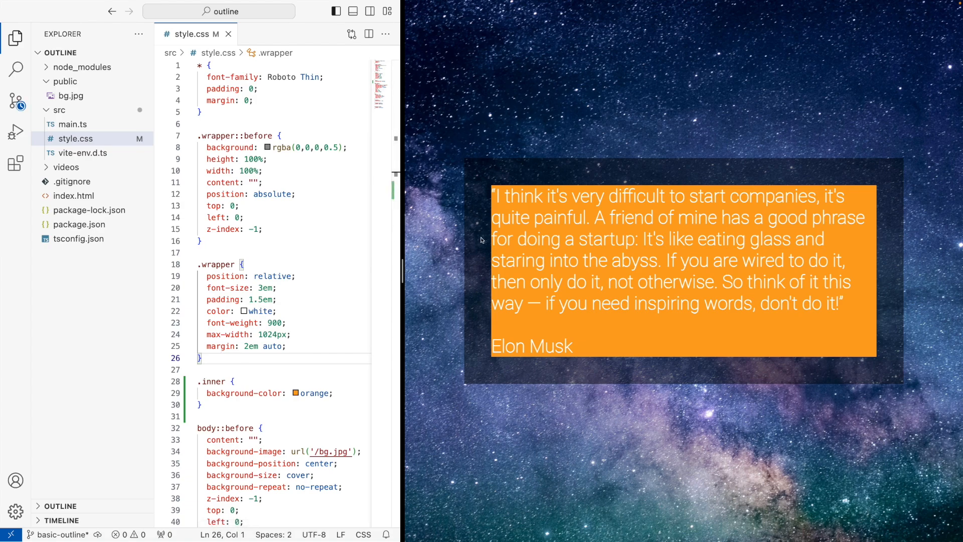
mouse_move(475, 234)
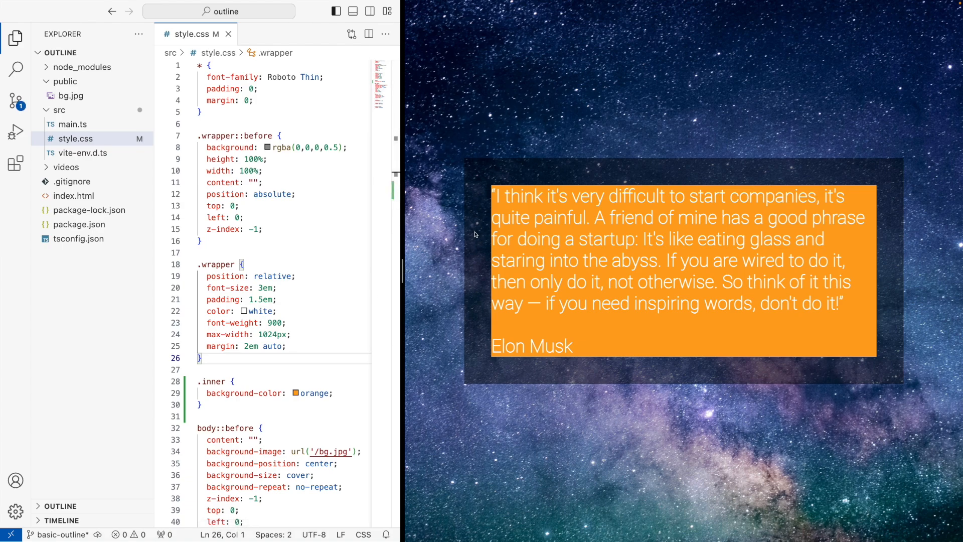
- Add 'outline: 10px solid red;' as a new declaration in the .inner rule
key("Enter")
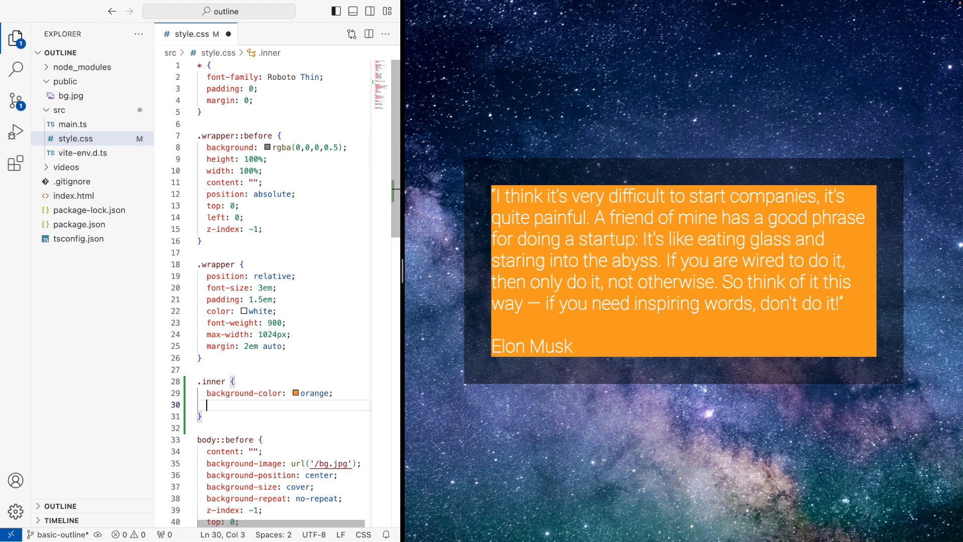
type("outline: 10px spöod")
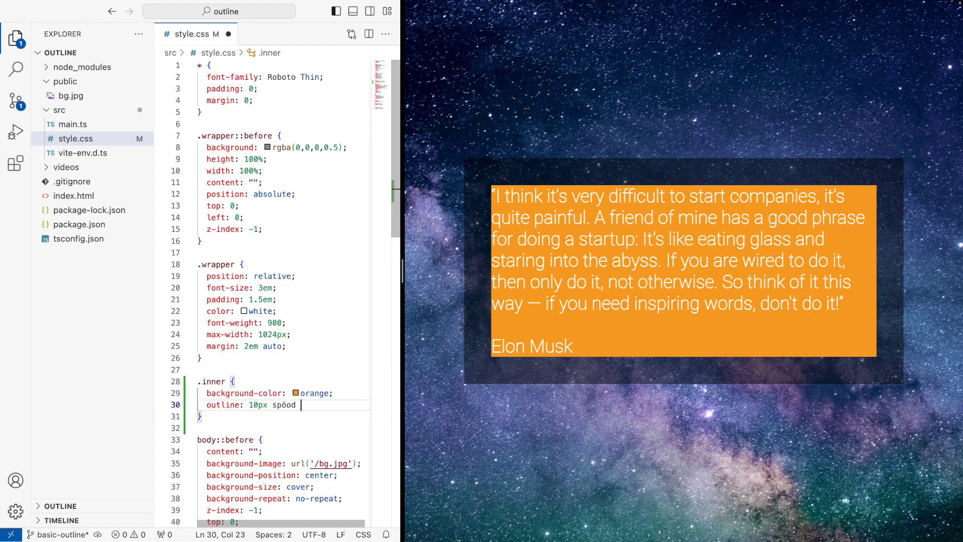
type("solid red")
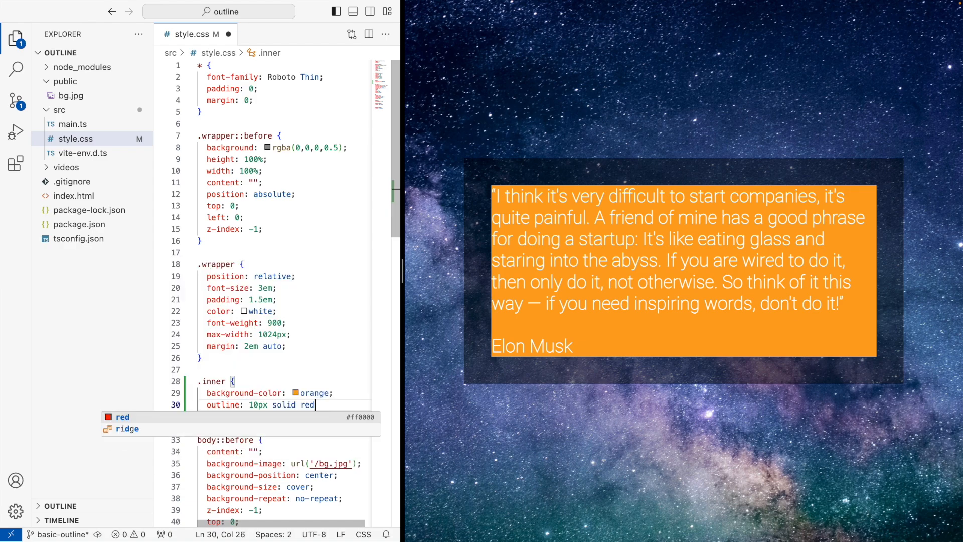
type(";")
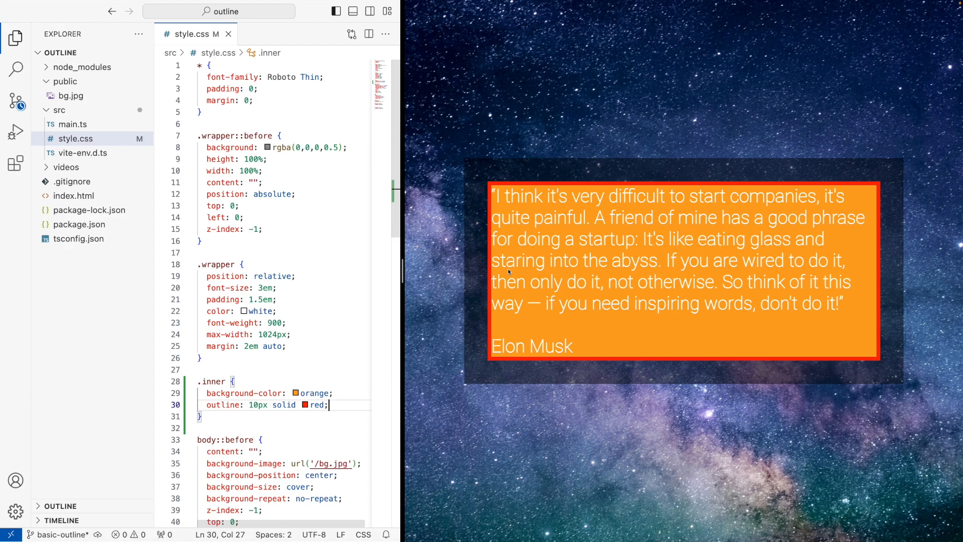
mouse_move(500, 194)
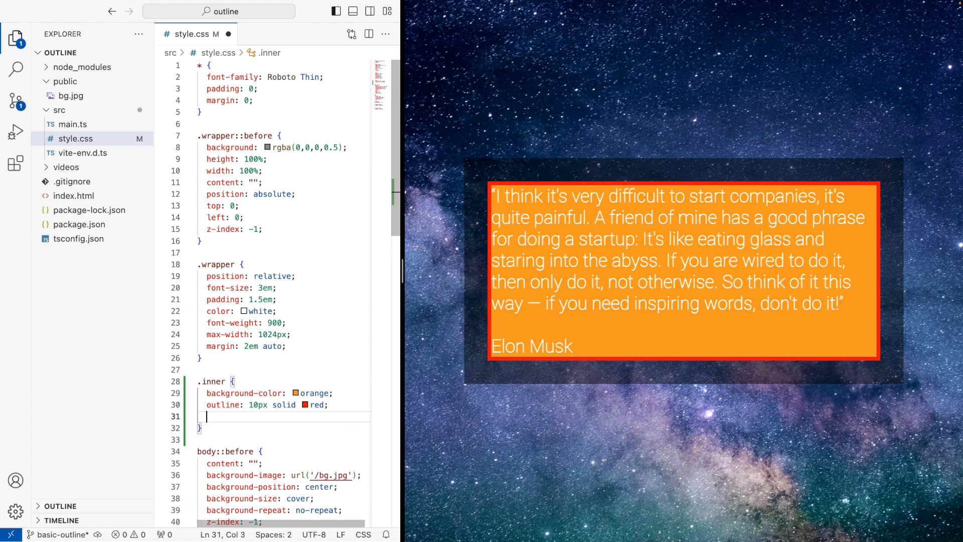
- Add 'outline-offset: -40px;' to the .inner rule and save
type("outline-offset: -4;")
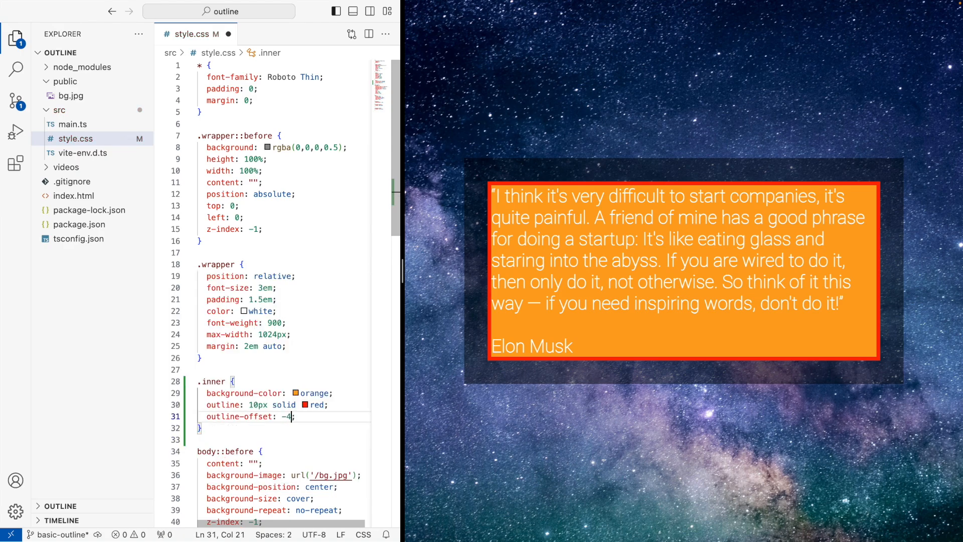
type("0px")
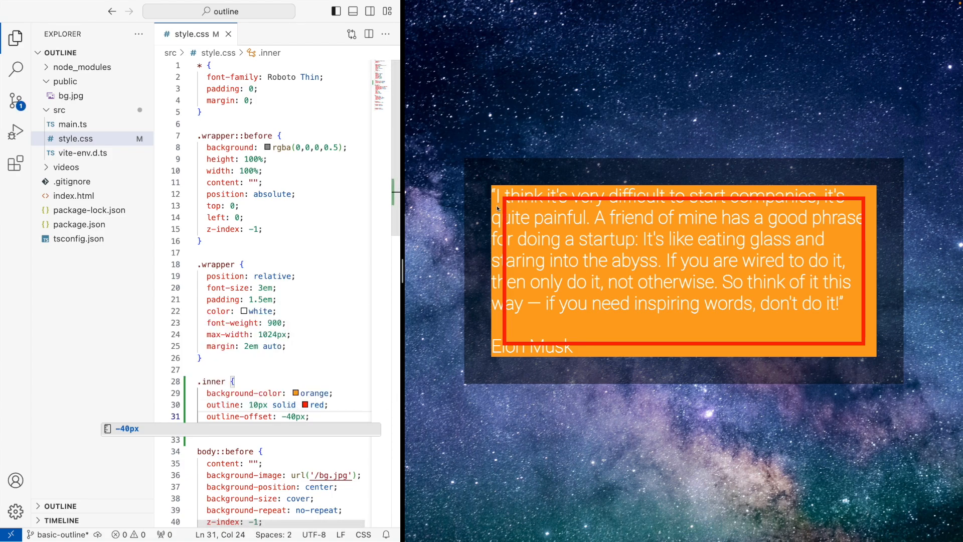
mouse_move(481, 280)
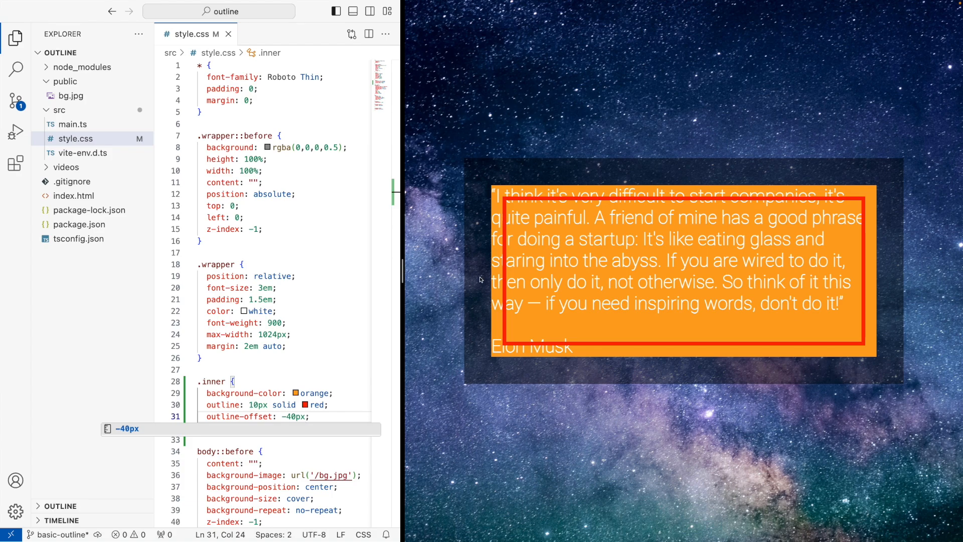
mouse_move(510, 220)
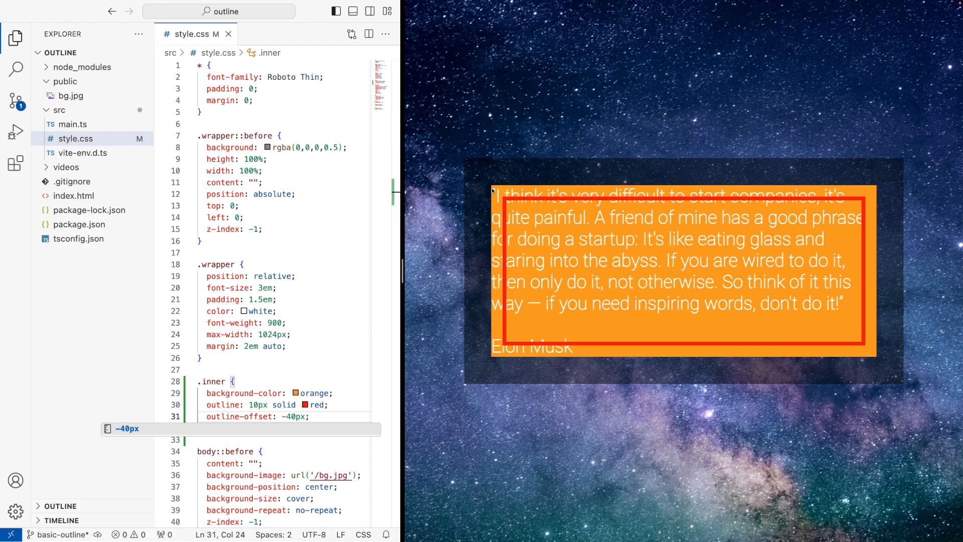
mouse_move(667, 247)
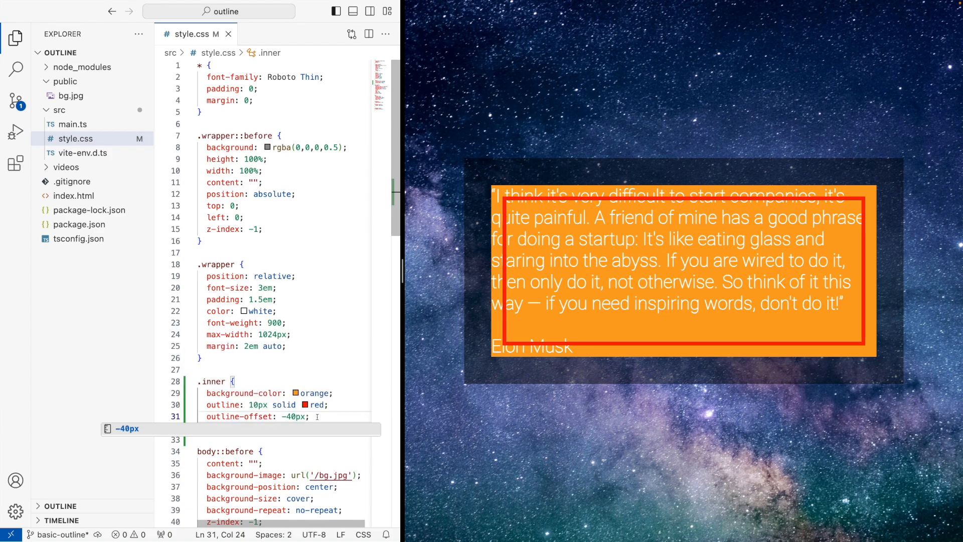
left_click(301, 404)
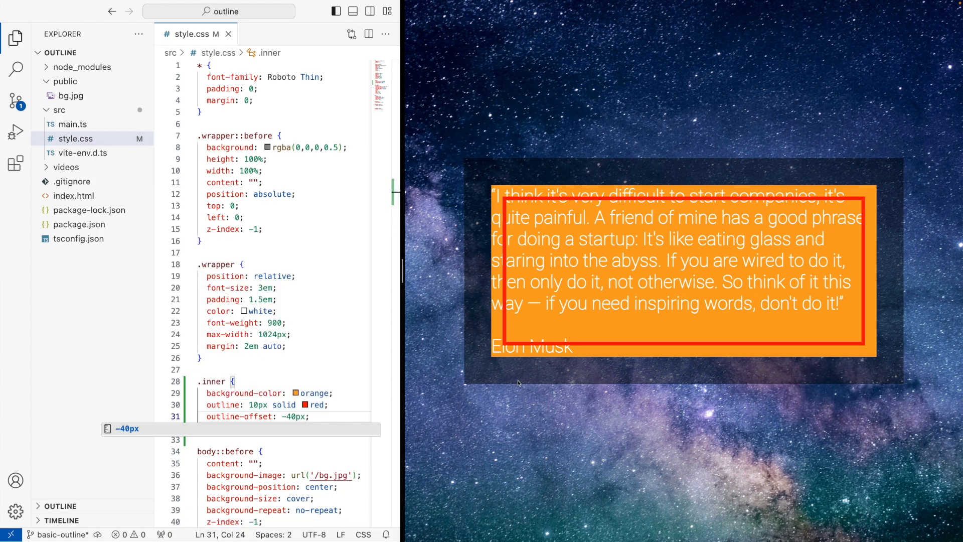
mouse_move(522, 375)
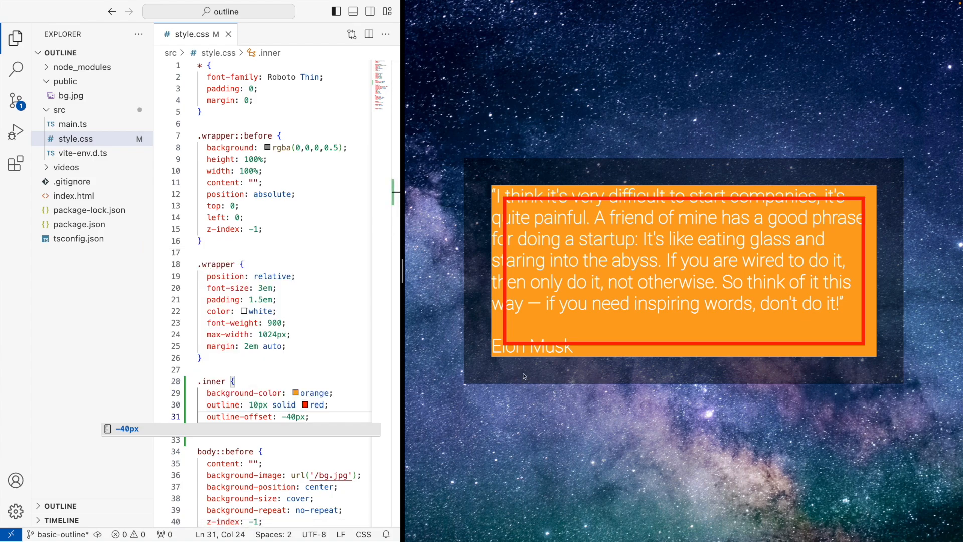
mouse_move(482, 238)
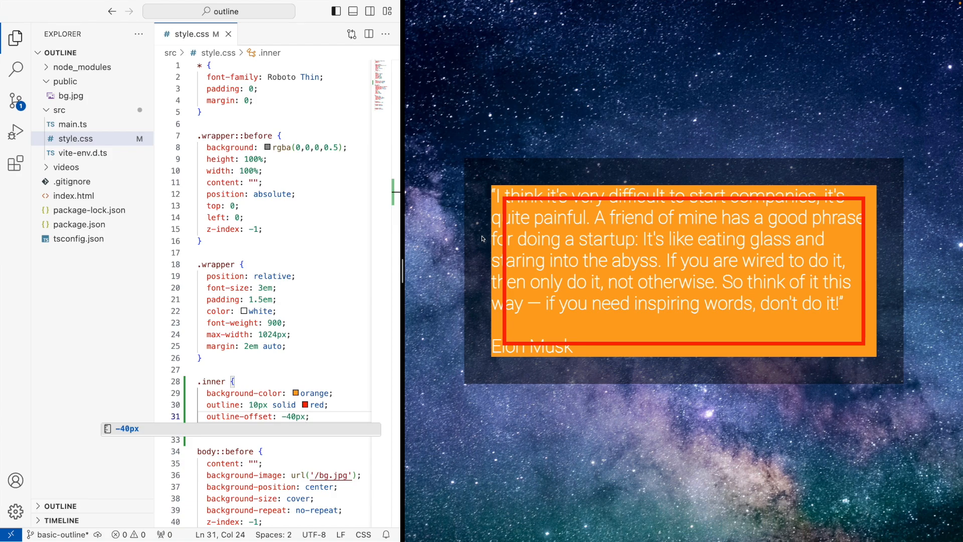
mouse_move(517, 219)
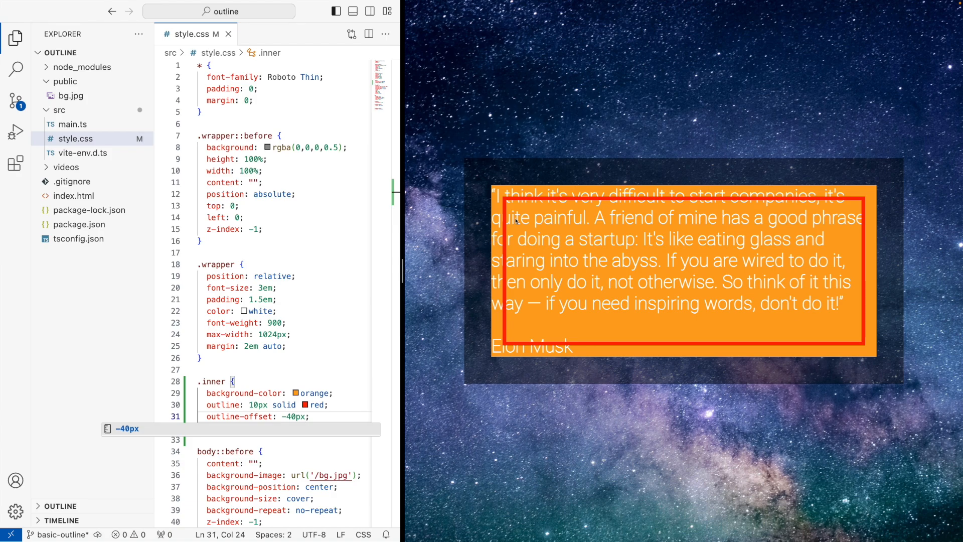
mouse_move(533, 211)
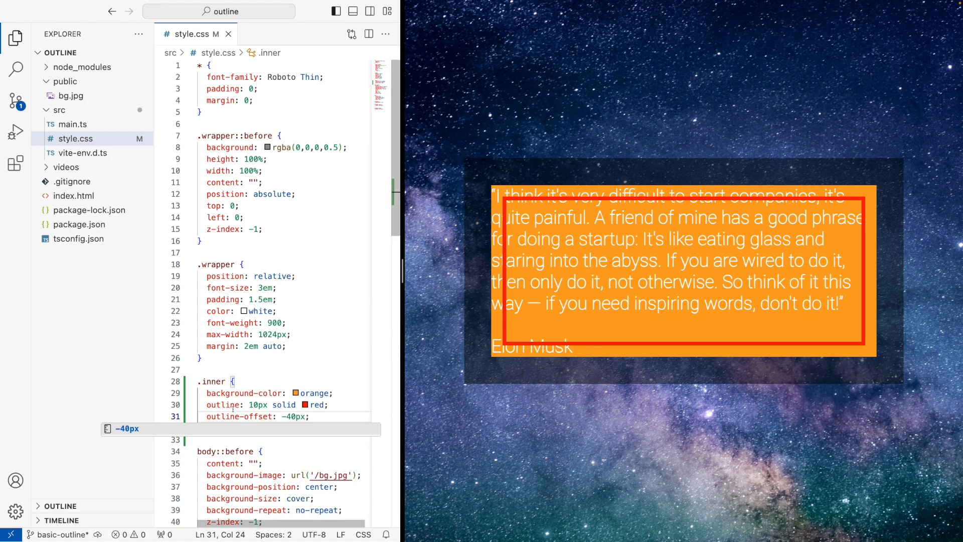
type("bor")
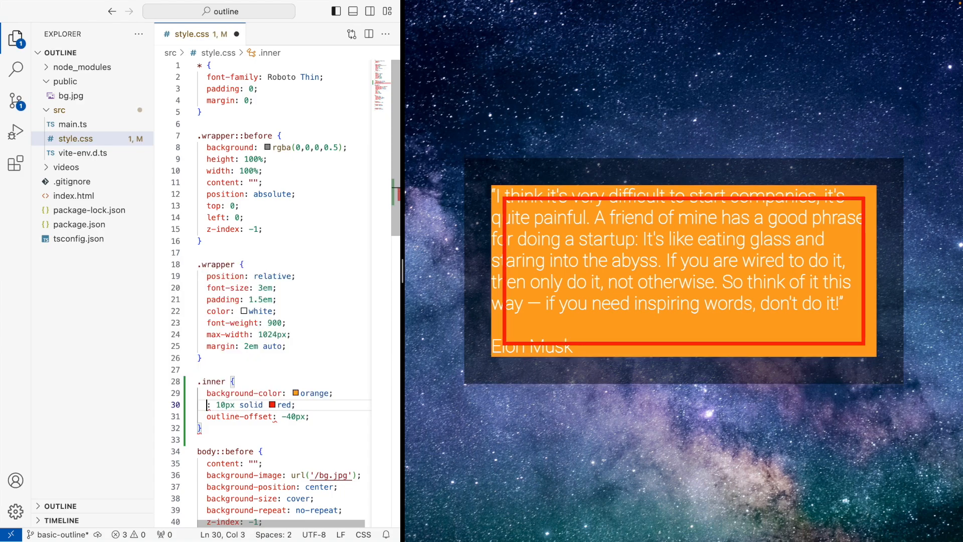
type("border")
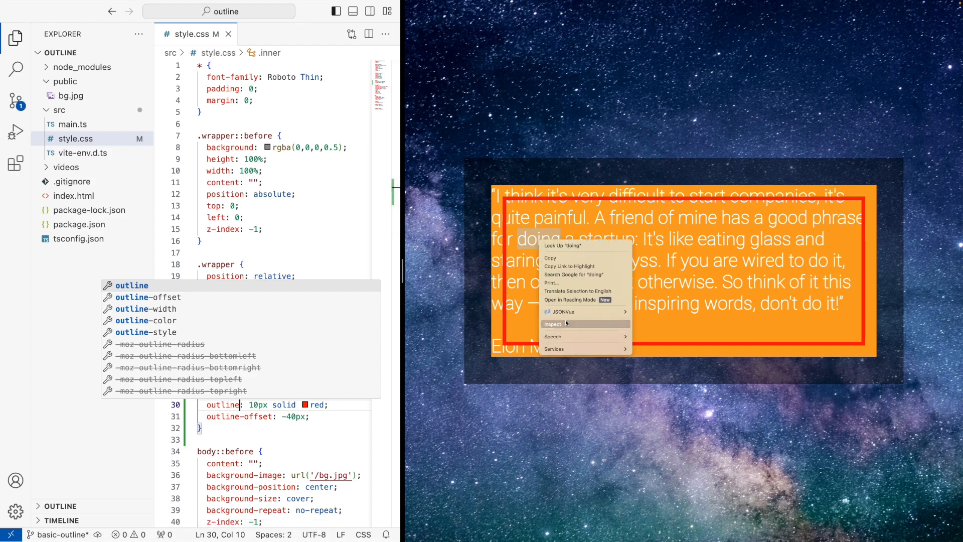
- Inspect div.inner in DevTools and view its Computed box model, briefly checking Layout
left_click(552, 323)
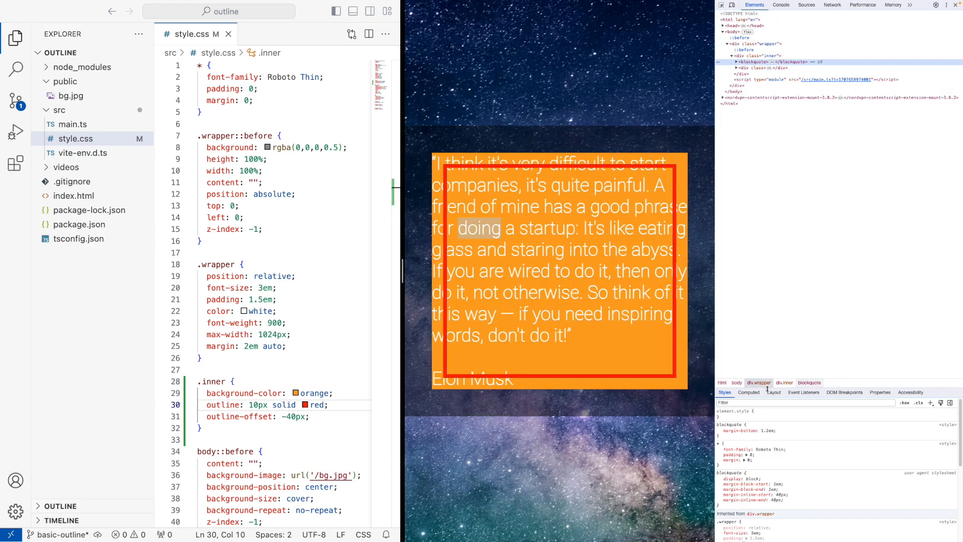
left_click(747, 391)
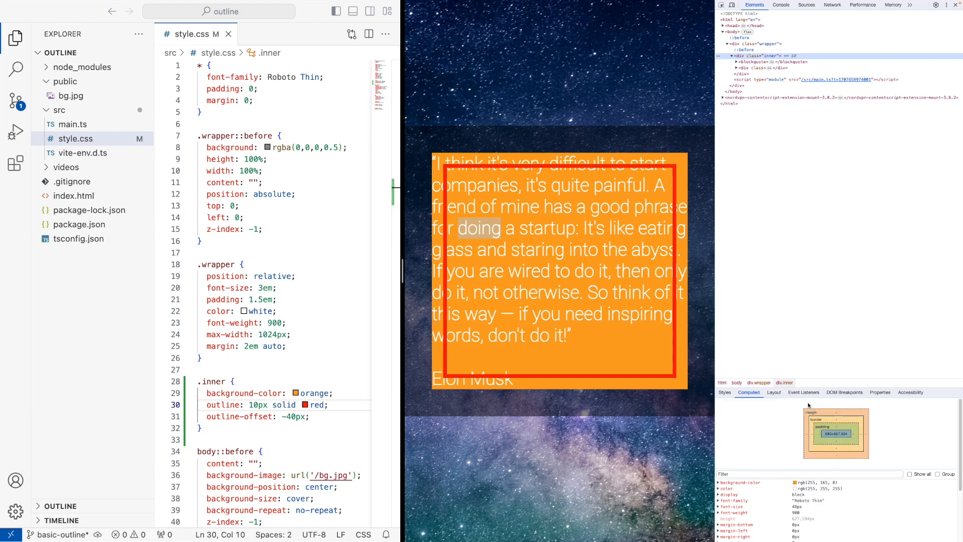
mouse_move(792, 424)
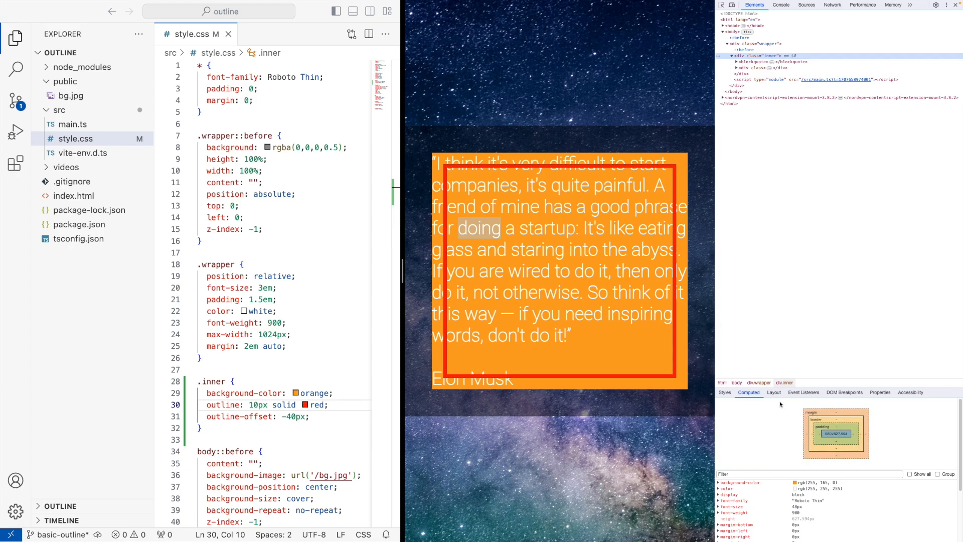
left_click(774, 392)
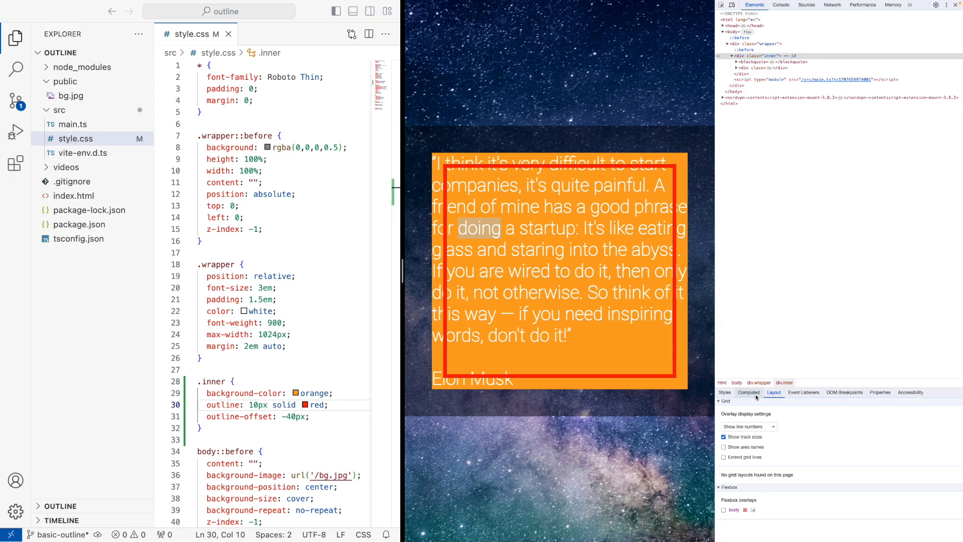
left_click(749, 392)
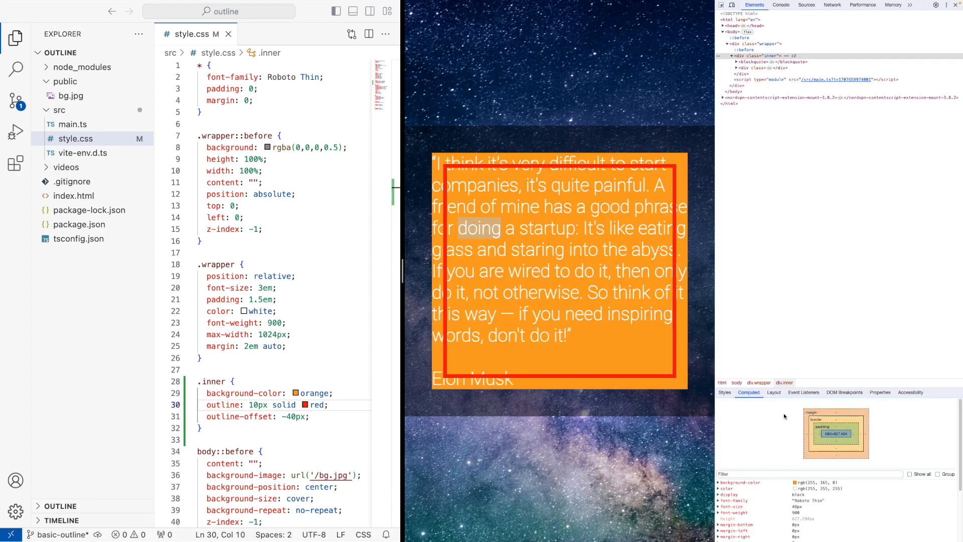
mouse_move(813, 427)
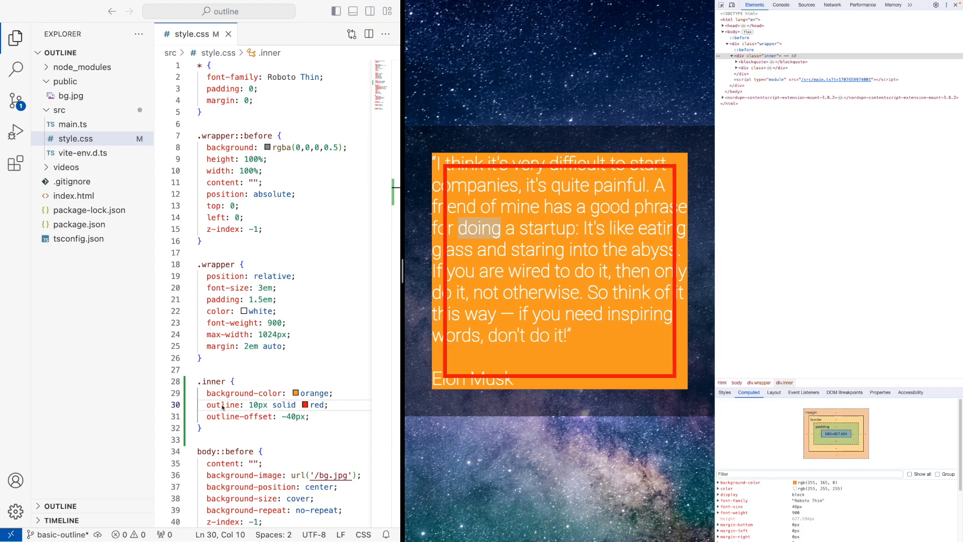
- Add 'border: 10px solid blue;' below the outline in .inner and save
type("border: 10px")
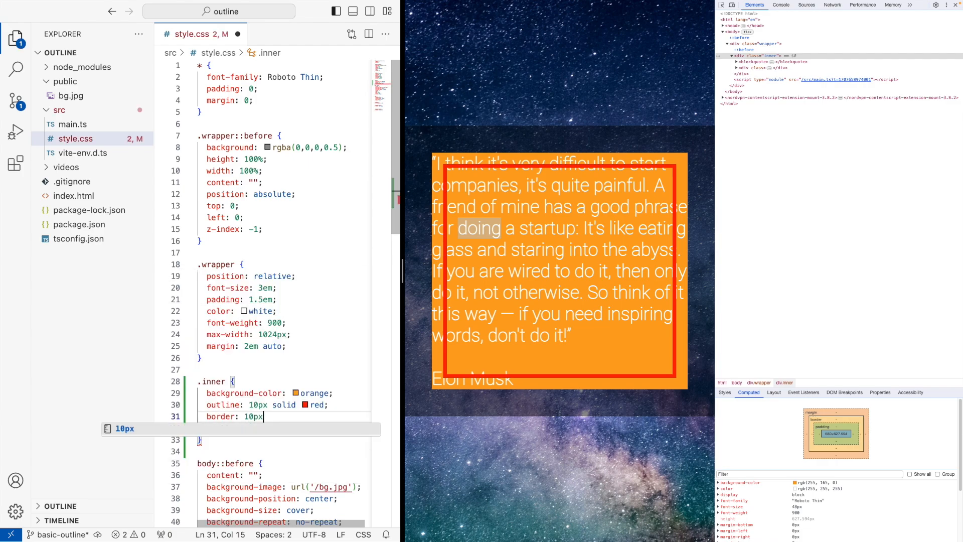
type("solid")
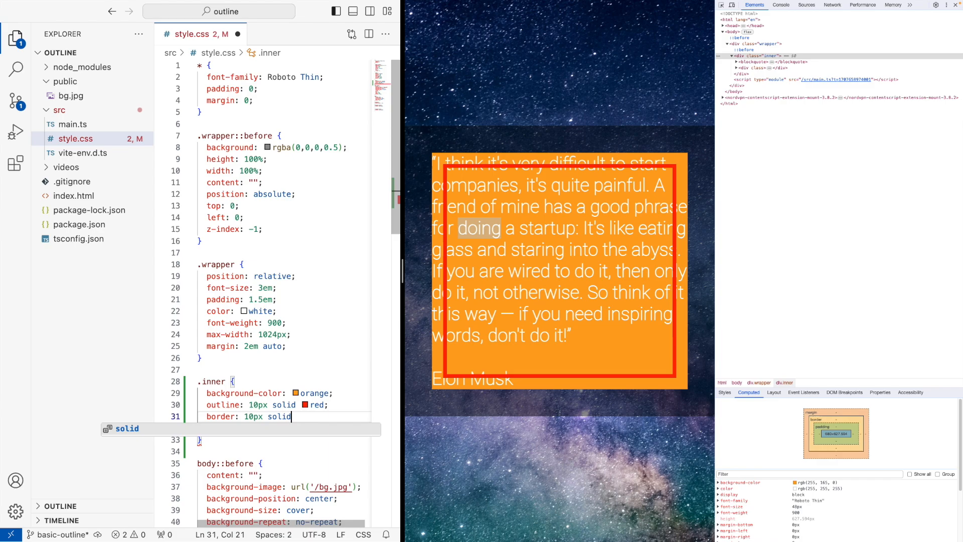
type("blue;")
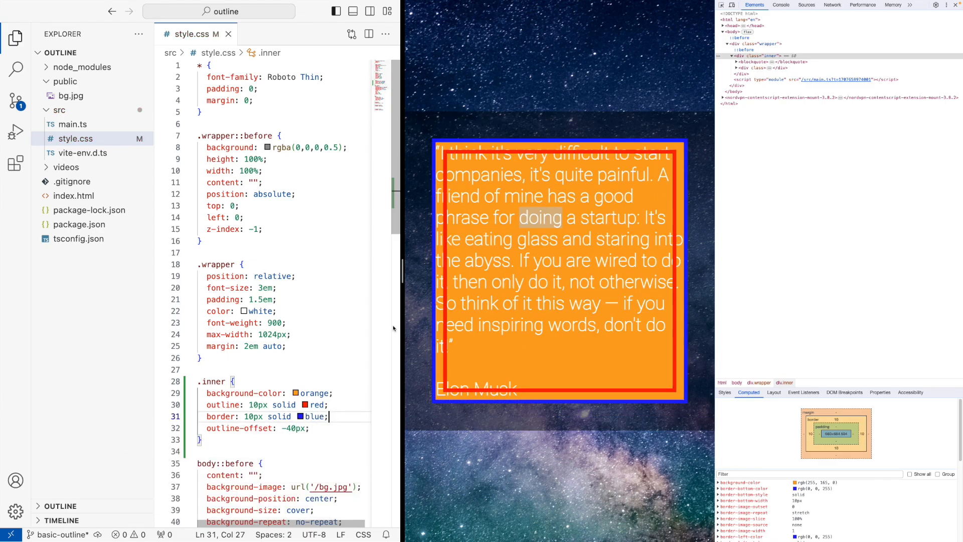
mouse_move(842, 439)
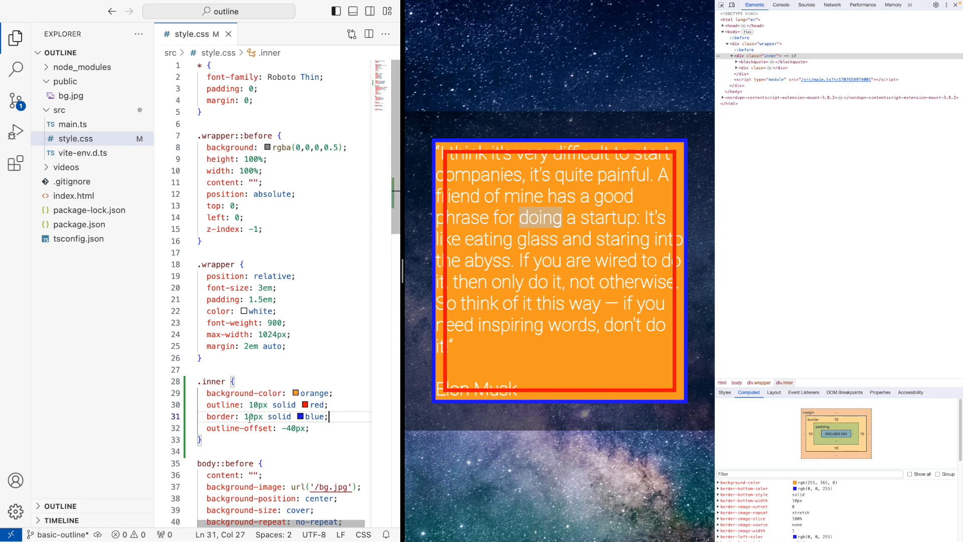
- Change outline-offset from -40px to 40px and the border width to 40px
left_click(280, 428)
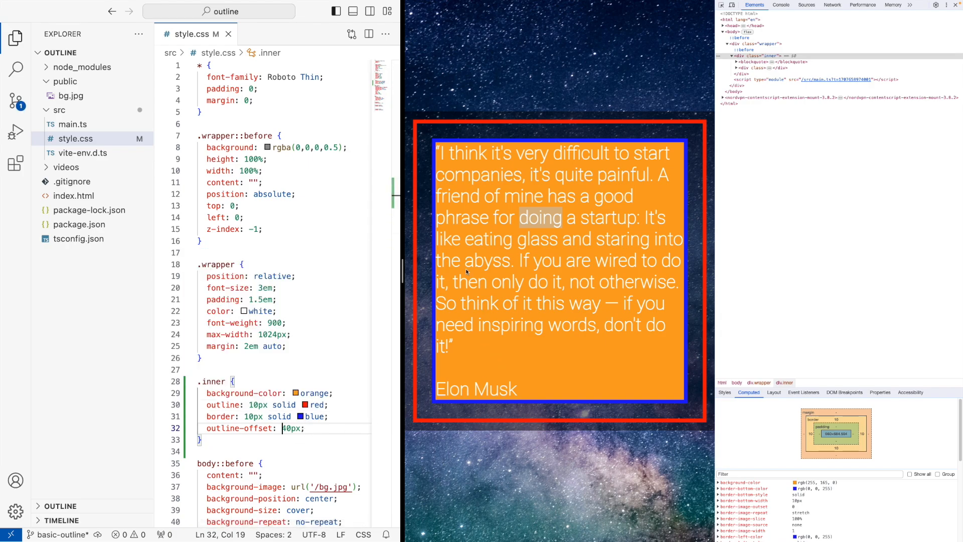
mouse_move(445, 136)
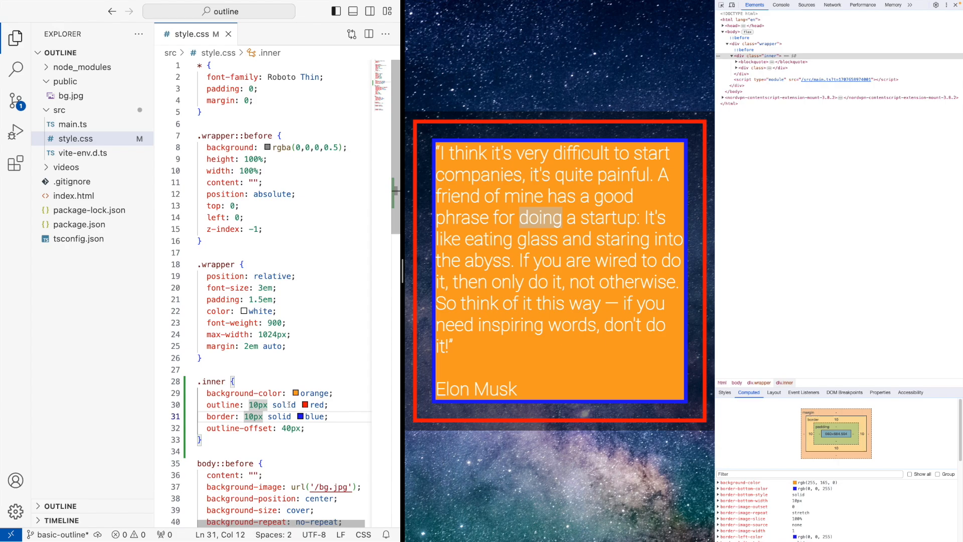
mouse_move(218, 416)
type("4")
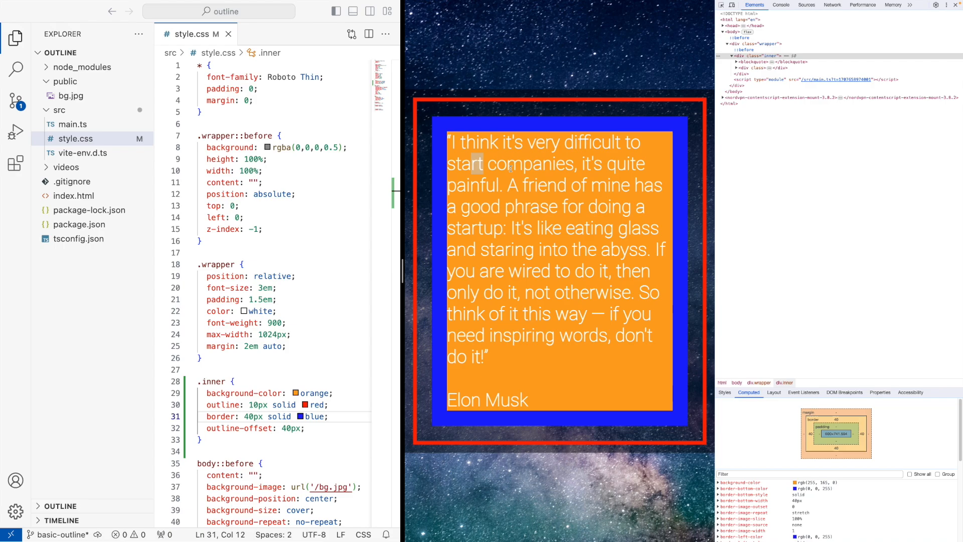
mouse_move(441, 137)
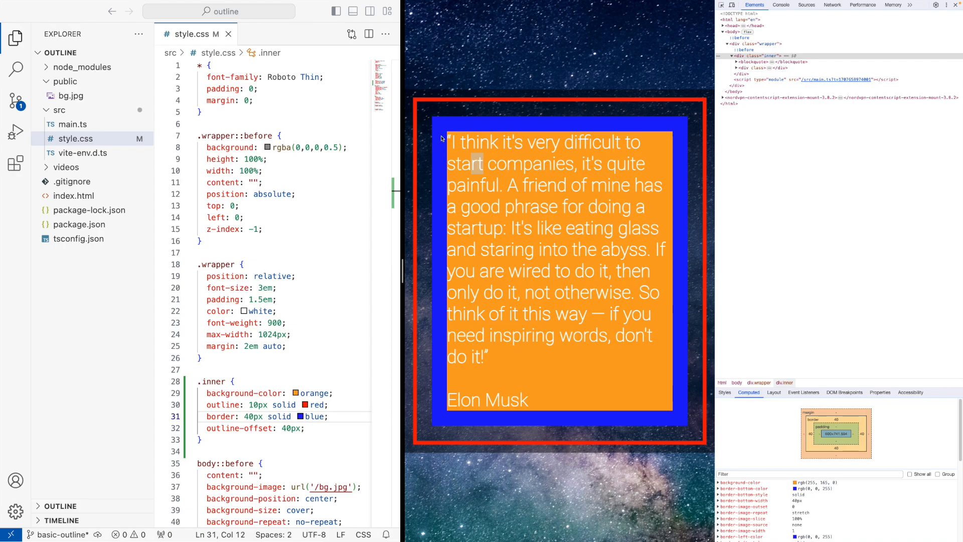
- Set the outline width to 2px and the border to 20px after briefly trying 200px
left_click(249, 405)
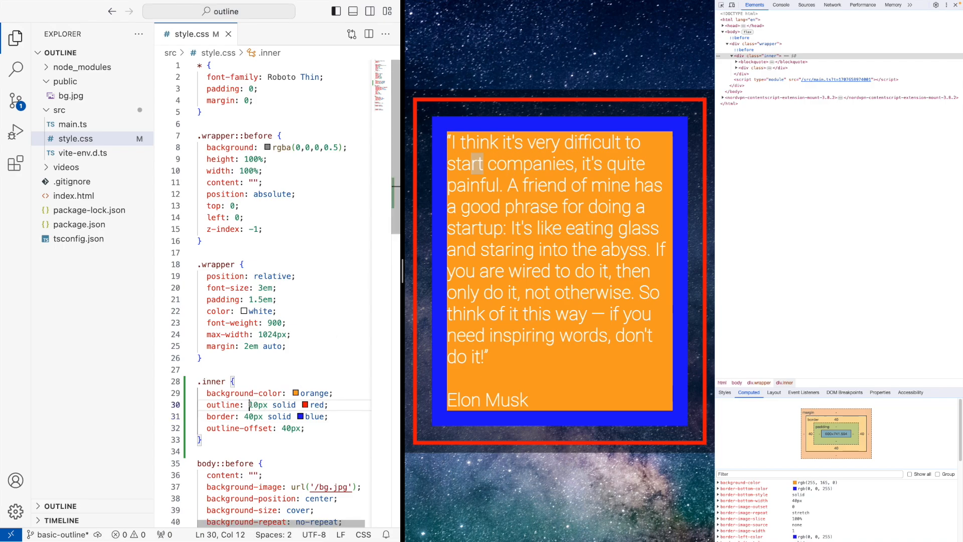
type("7")
left_click(283, 416)
type("20")
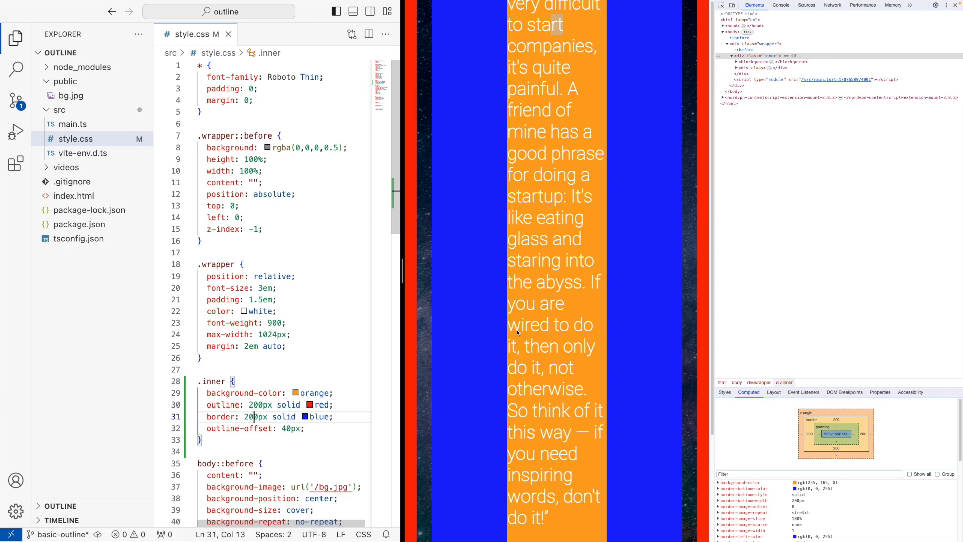
scroll("down", 3)
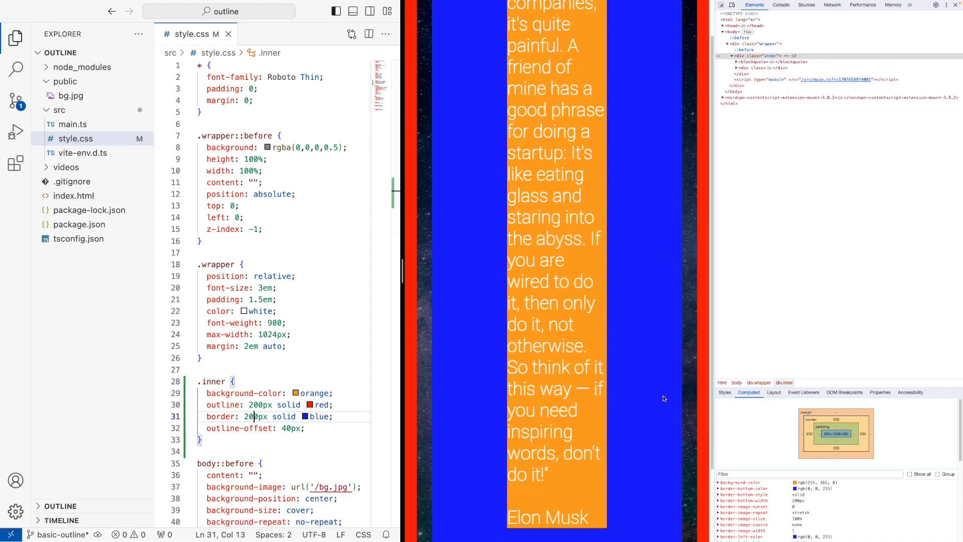
key("Backspace")
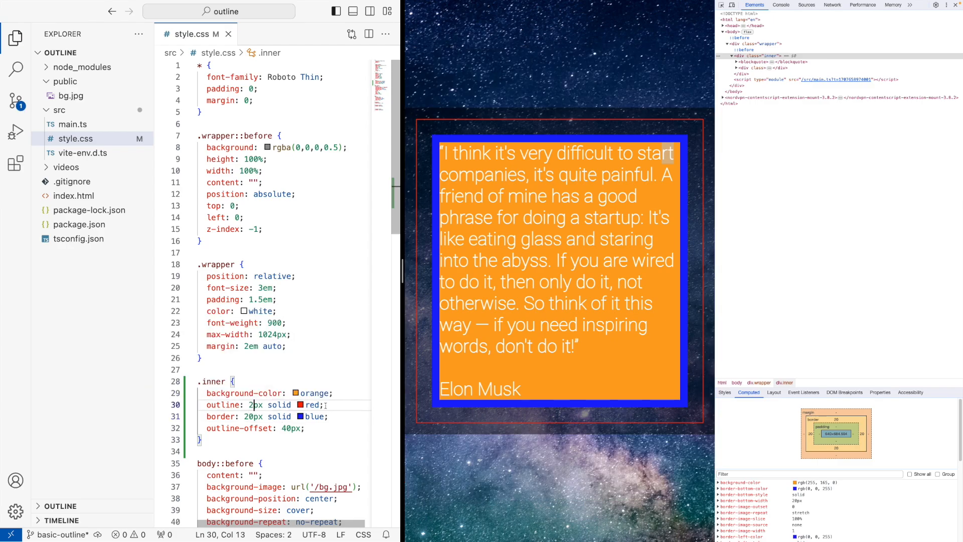
- Delete the outline-offset line and retype 'outline-offset: 40px;' right below the outline
left_click(332, 416)
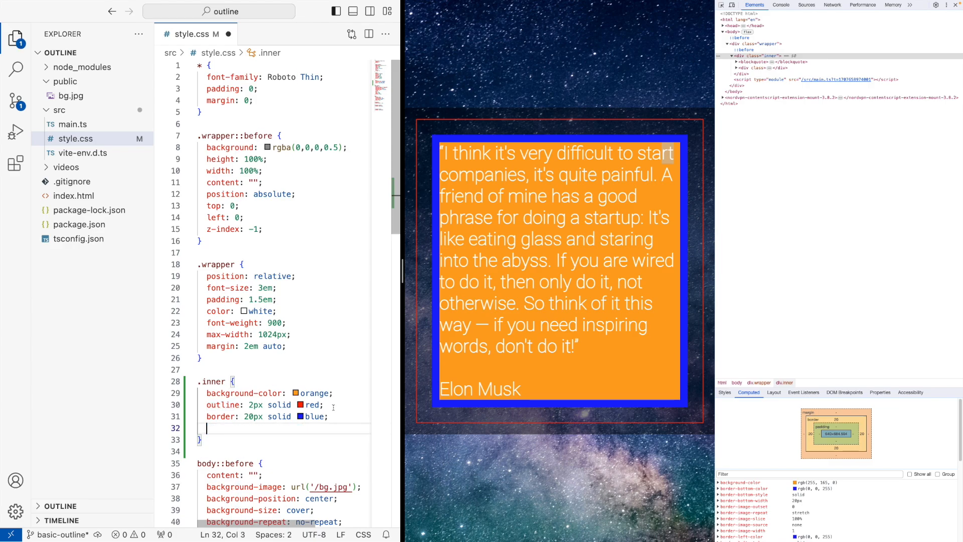
type("outline-offset: 40px;")
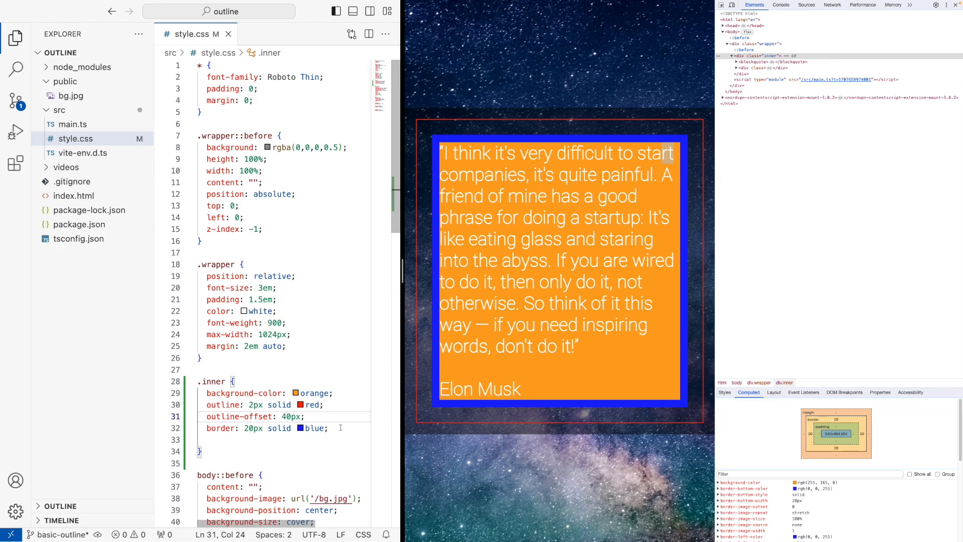
- Add 'margin: 30px;' at the end of the .inner rule and save
type("margin:")
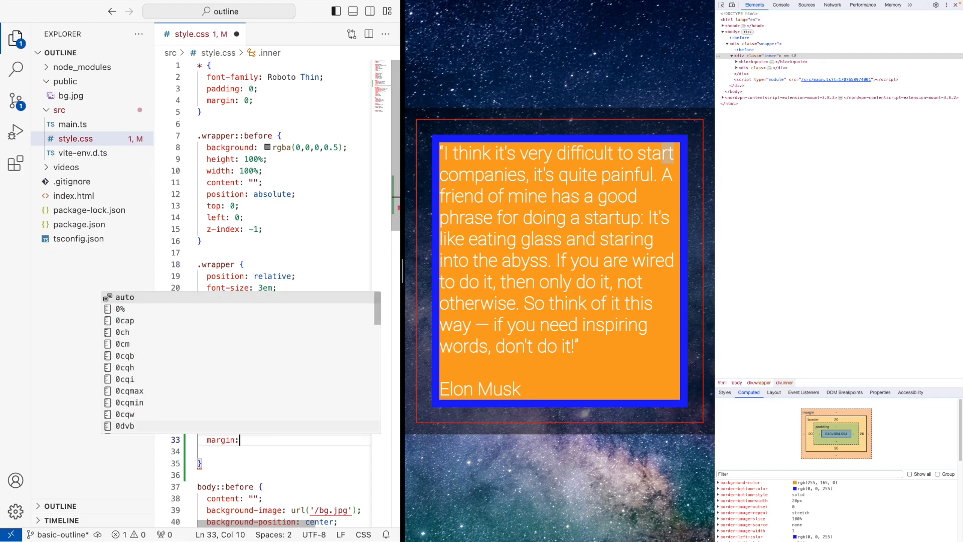
type("30")
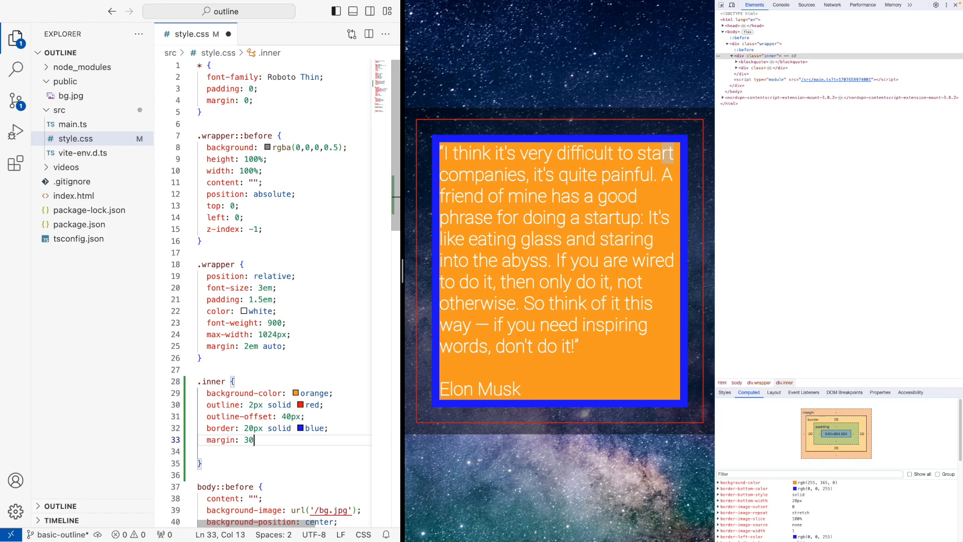
type("px;")
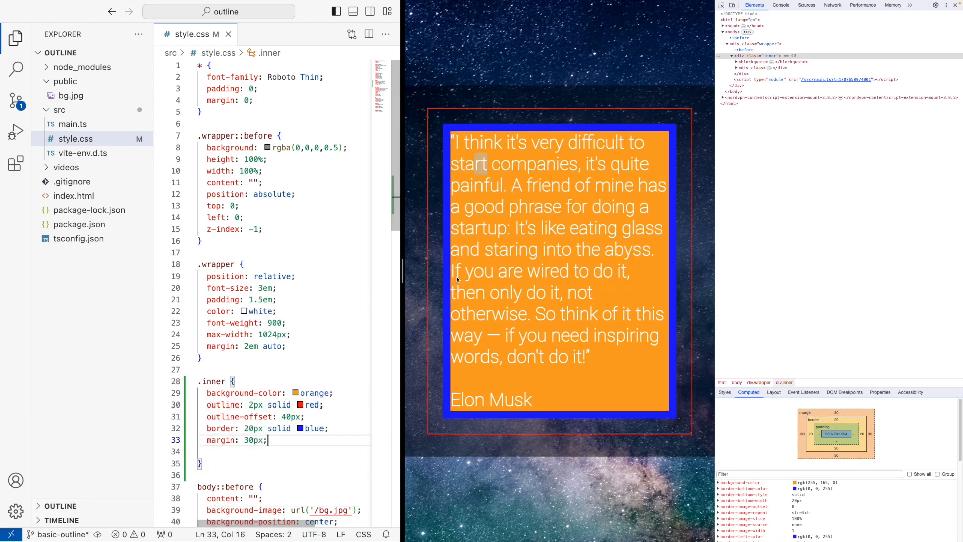
mouse_move(620, 86)
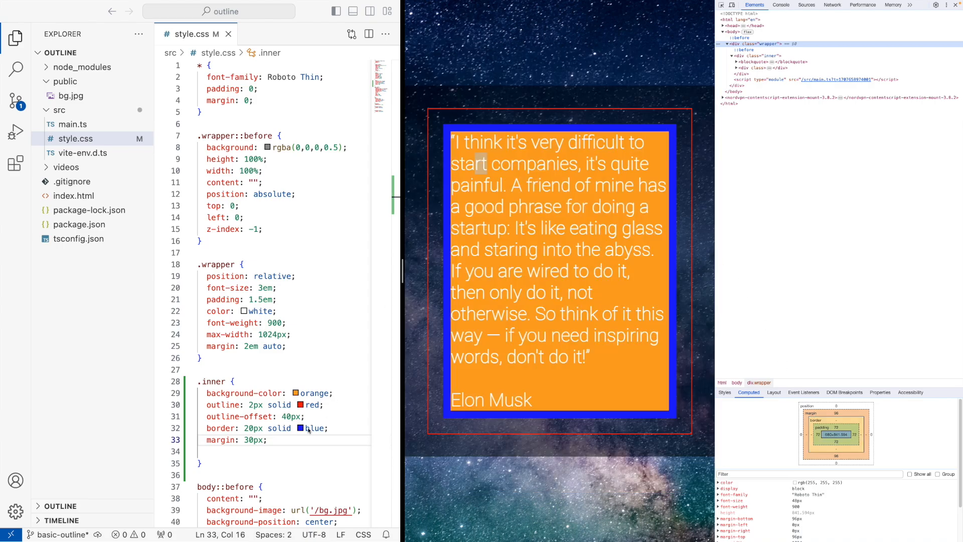
- Change the .inner outline width from 2px to 20px and save
left_click(251, 405)
type("0")
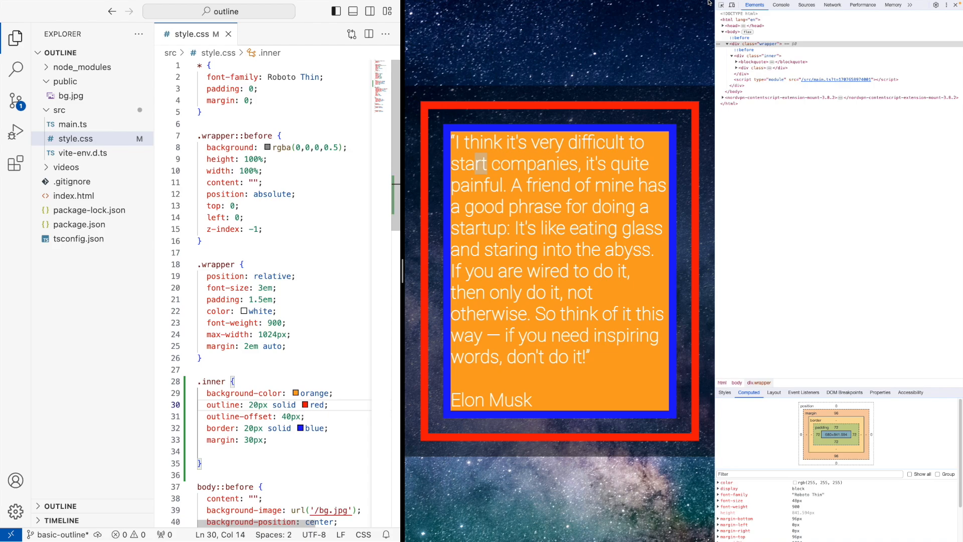
mouse_move(689, 107)
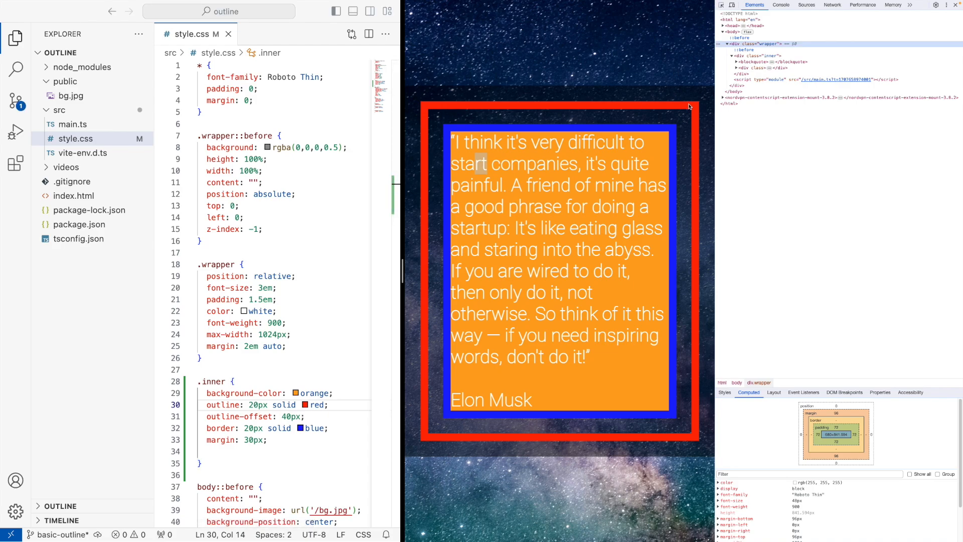
mouse_move(413, 181)
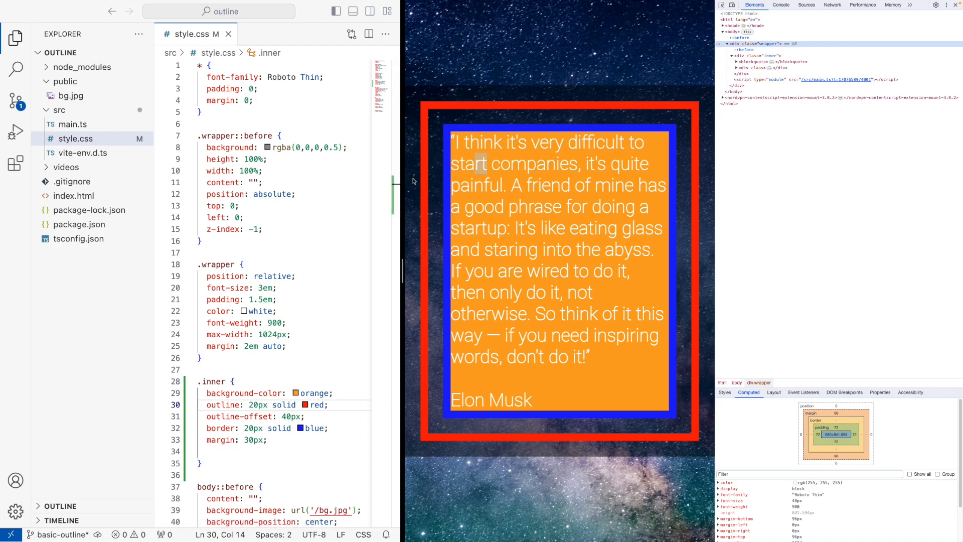
mouse_move(435, 225)
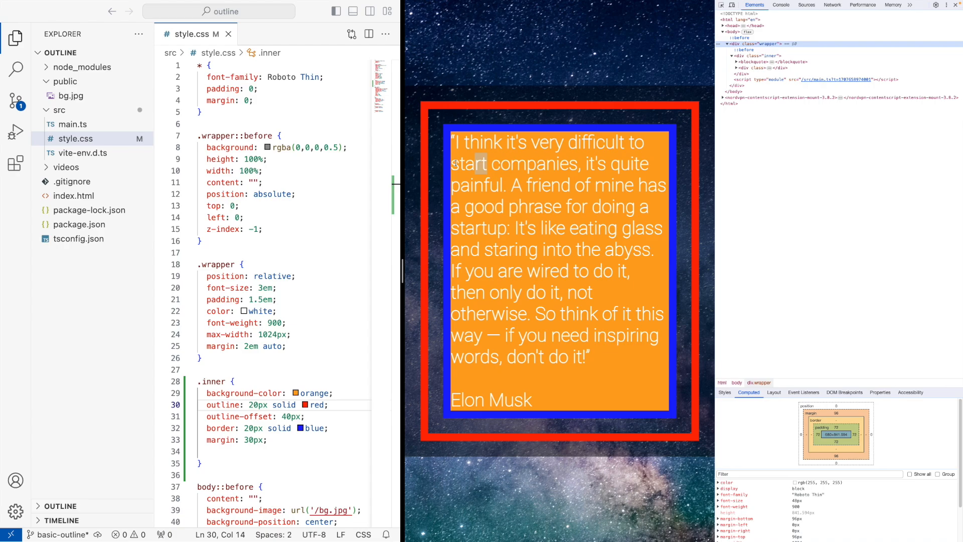
mouse_move(411, 114)
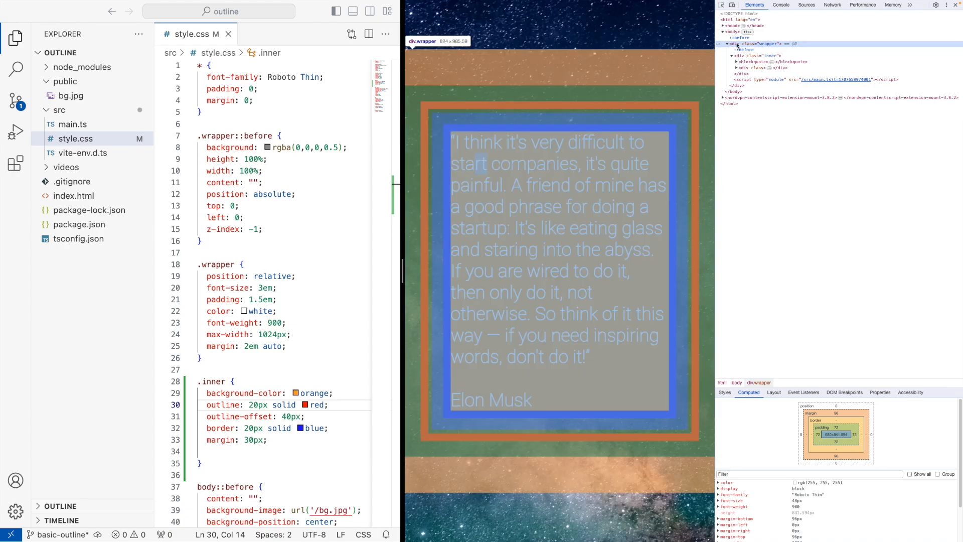
mouse_move(643, 54)
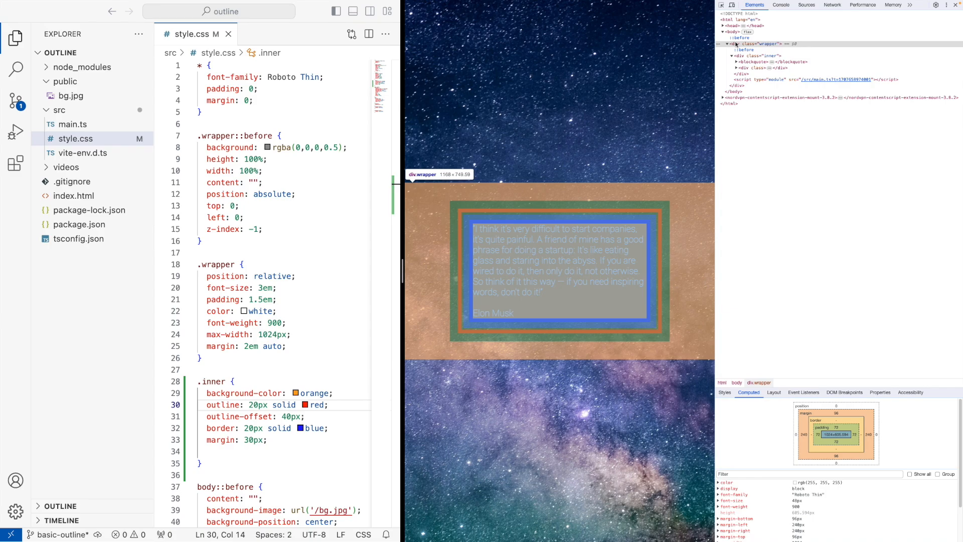
- Scroll the stylesheet to the .inner rule's 'margin: 30px;' line and remove it
scroll("down", 3)
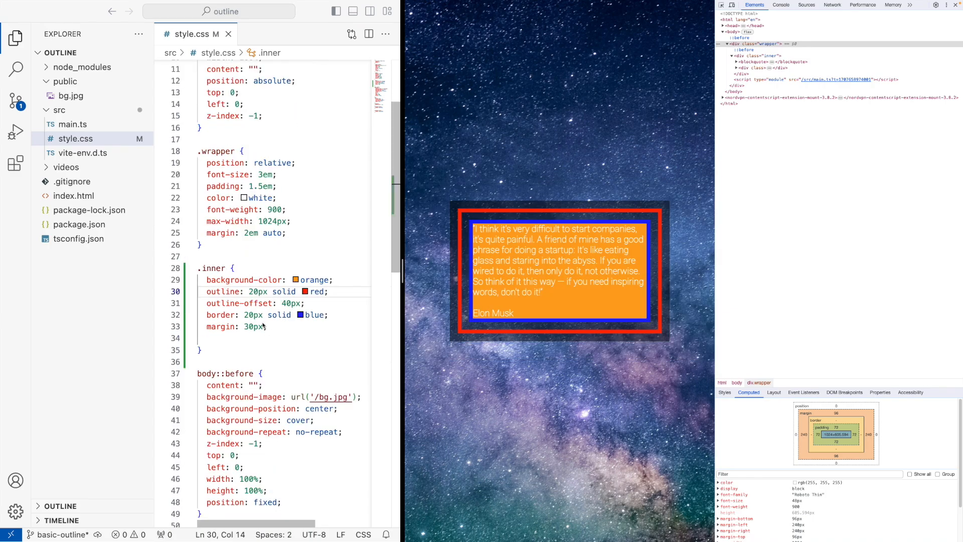
scroll("down", 3)
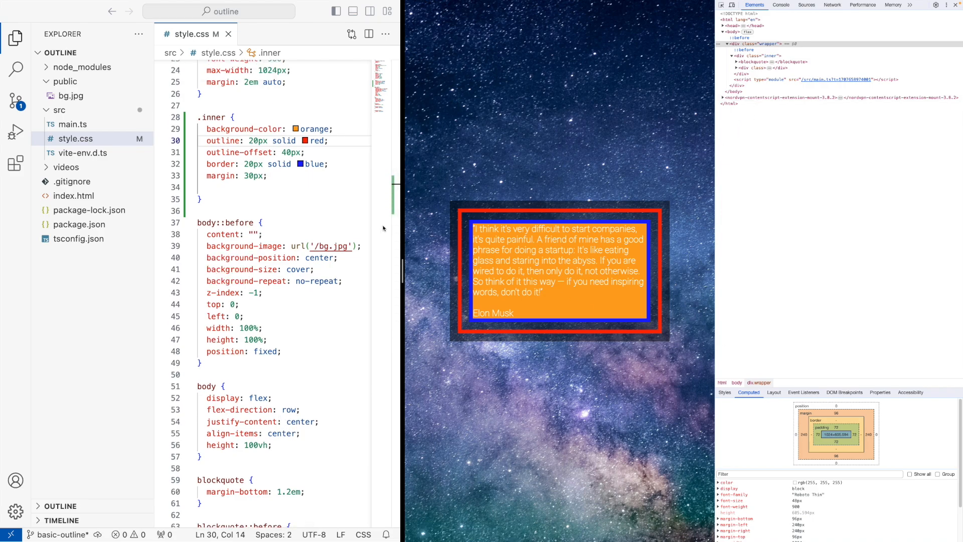
scroll("up", 3)
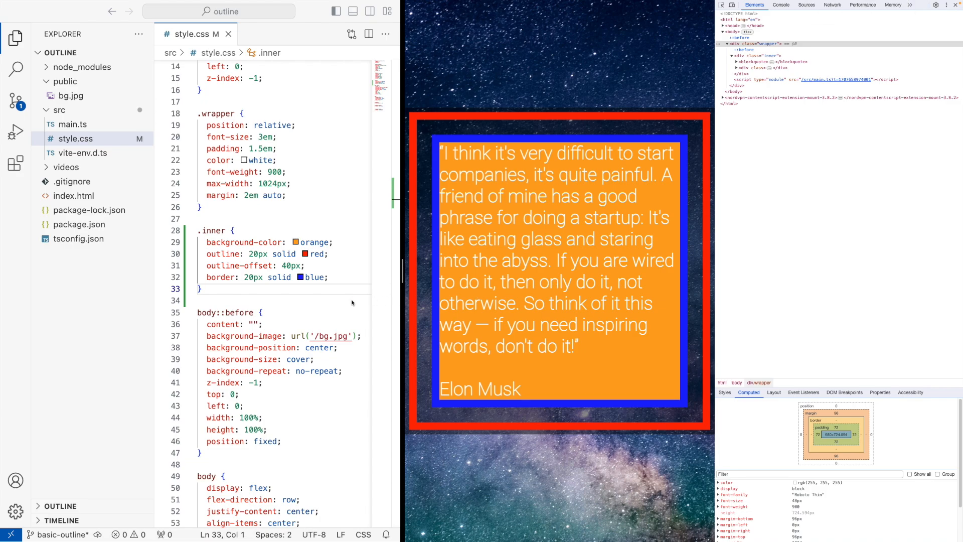
- Delete the background-color, outline and blue border lines from .inner, leaving outline-offset: 40px
left_click(328, 276)
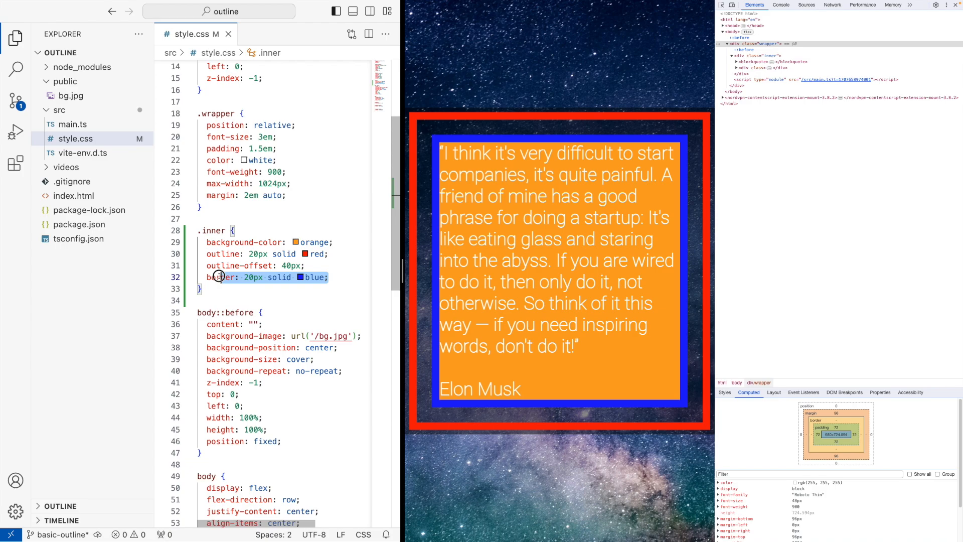
left_click(331, 277)
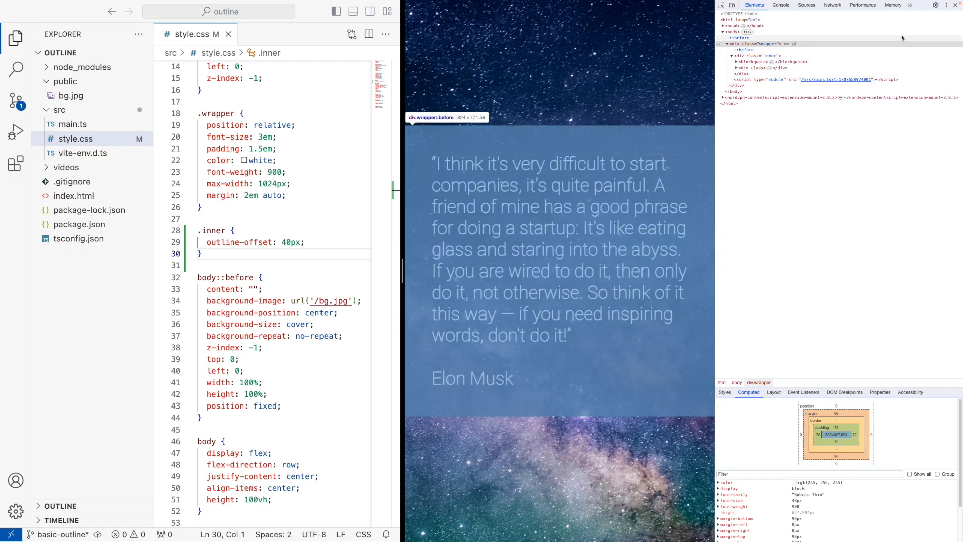
- Close the Chrome DevTools panel to view the plain translucent quote
left_click(958, 5)
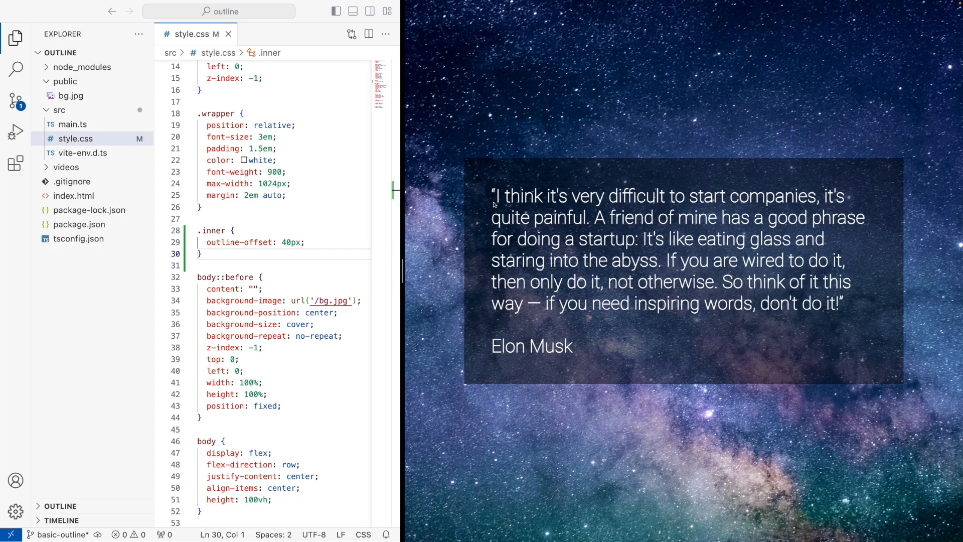
mouse_move(495, 204)
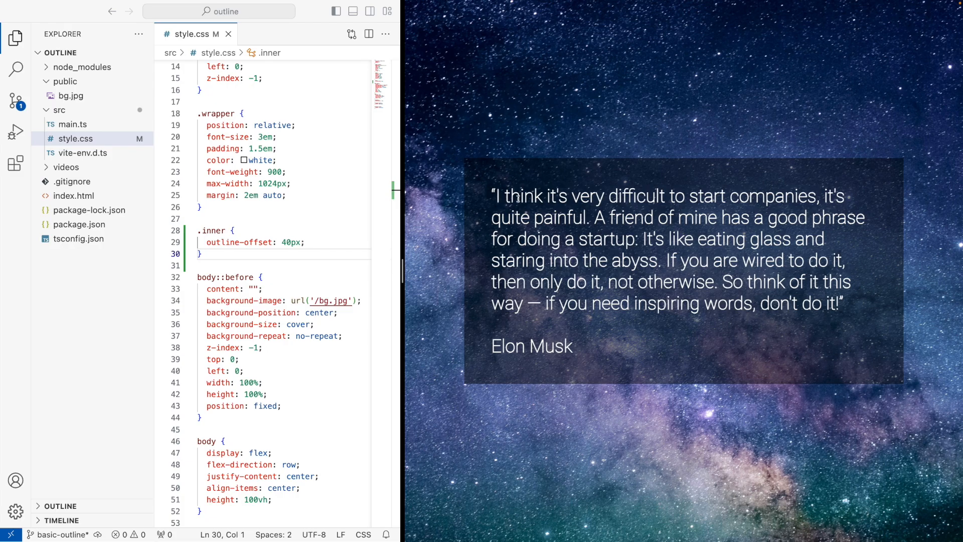
mouse_move(811, 189)
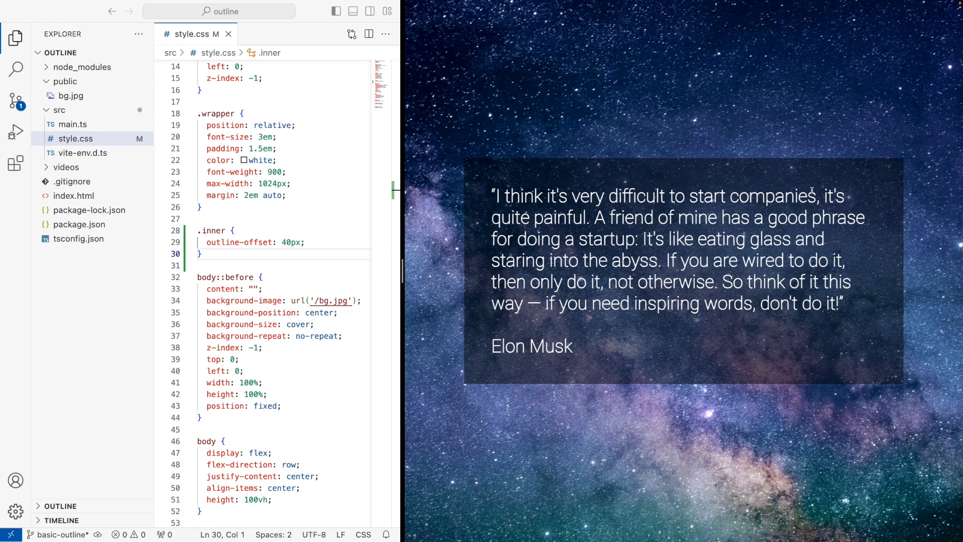
mouse_move(590, 226)
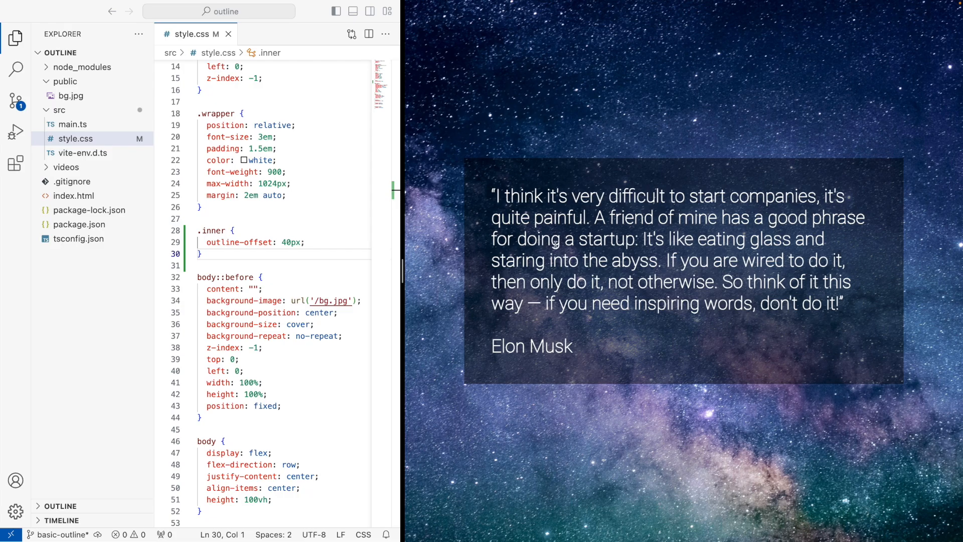
mouse_move(724, 241)
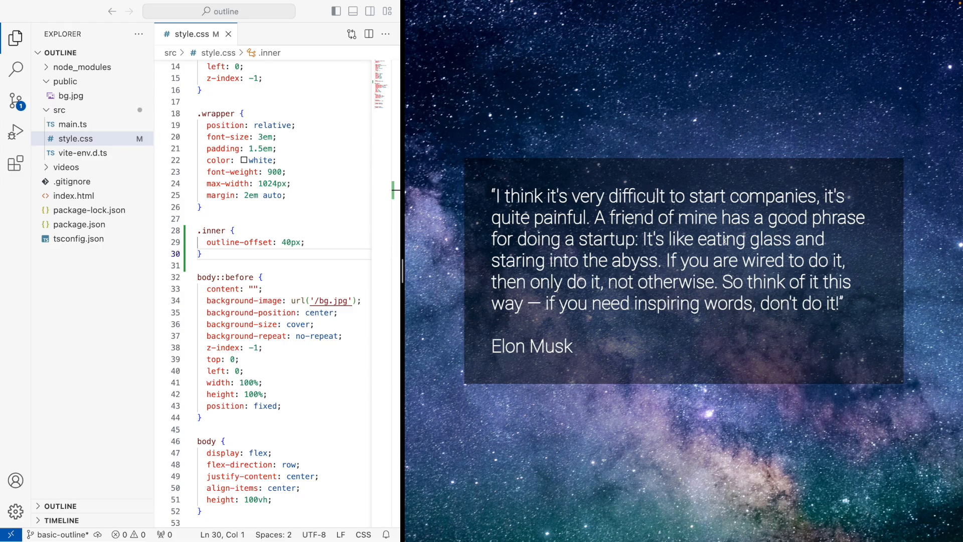
mouse_move(667, 260)
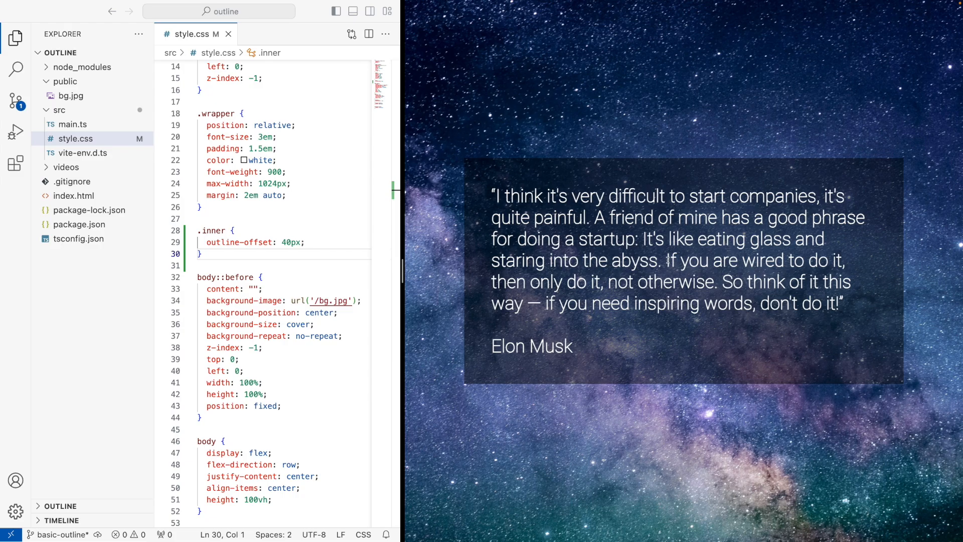
mouse_move(602, 286)
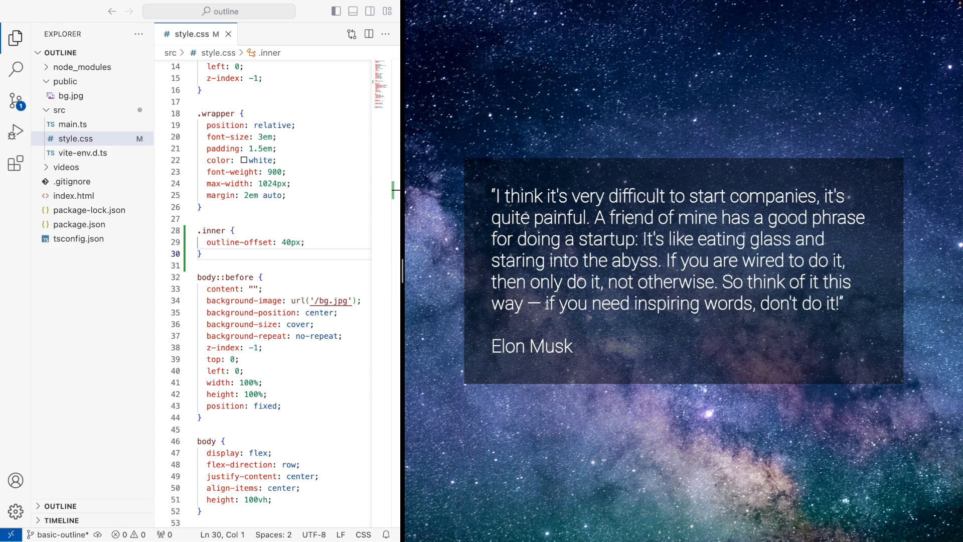
mouse_move(580, 178)
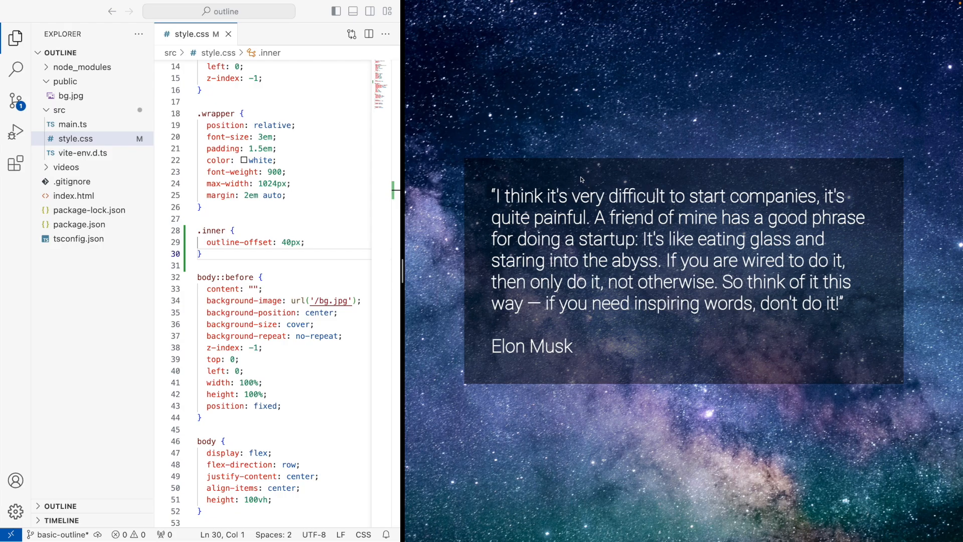
mouse_move(559, 164)
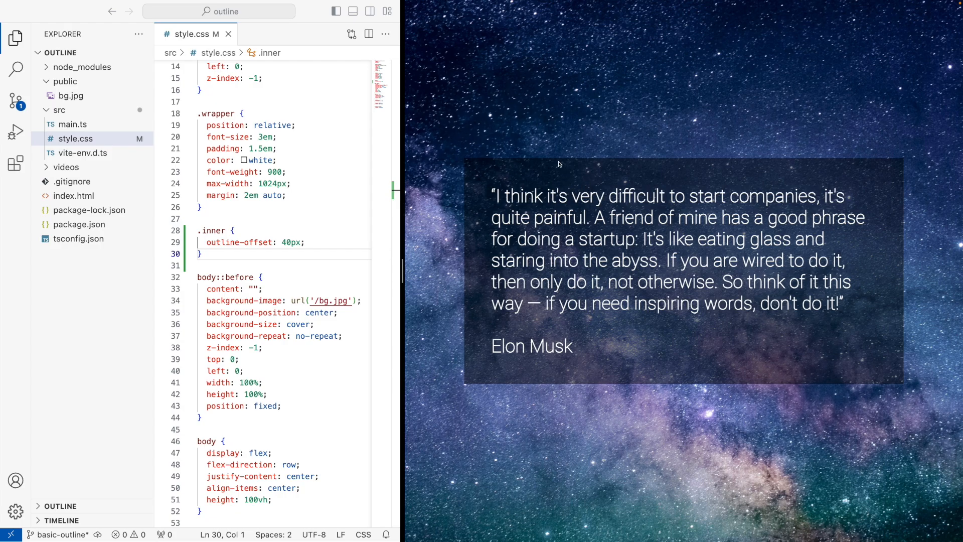
mouse_move(572, 181)
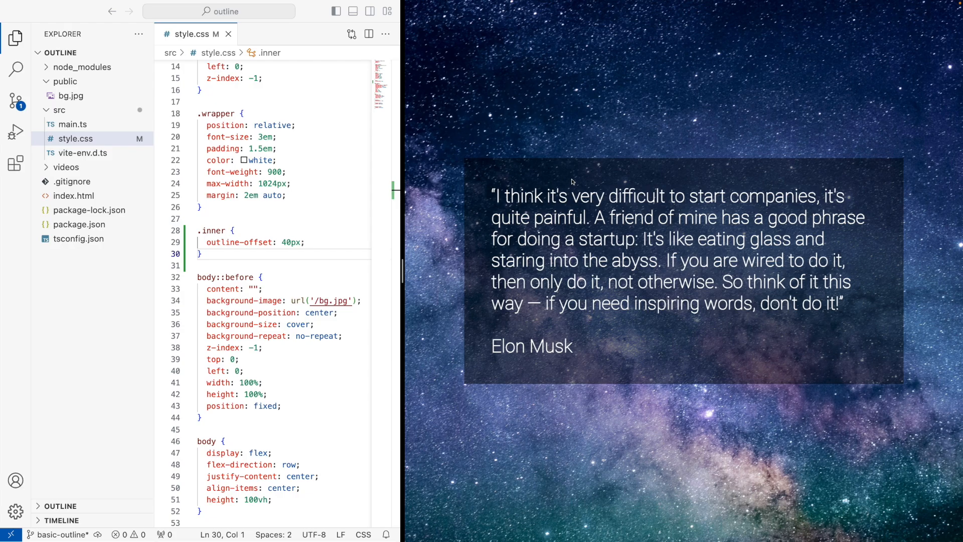
mouse_move(556, 189)
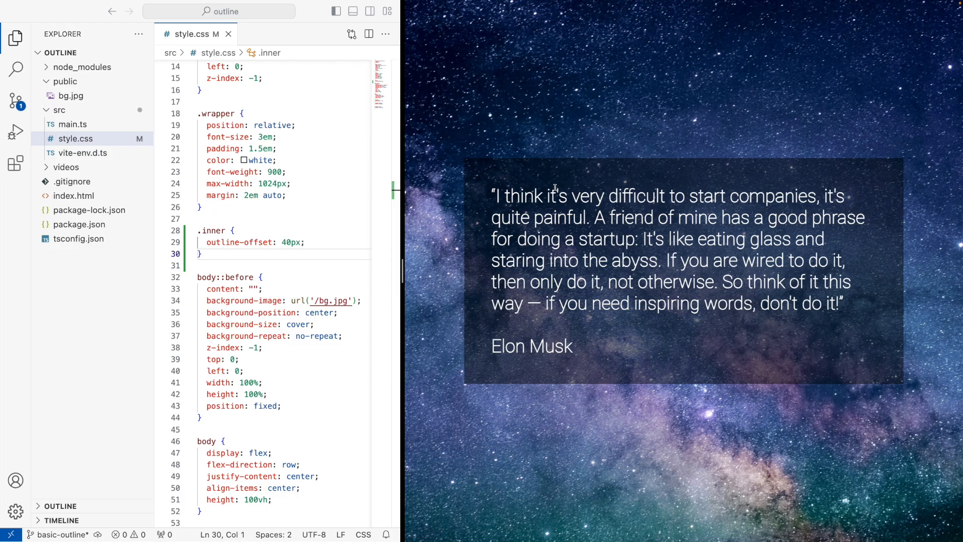
mouse_move(555, 187)
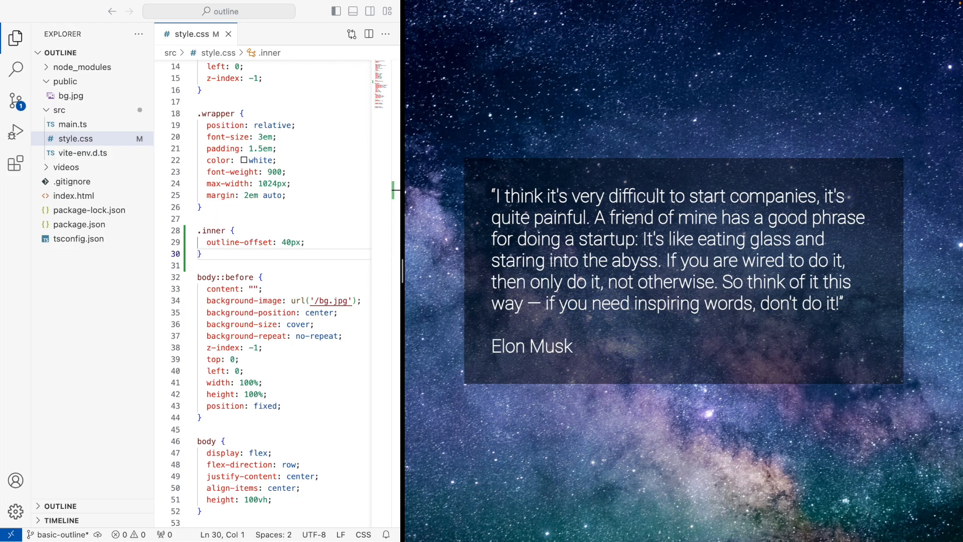